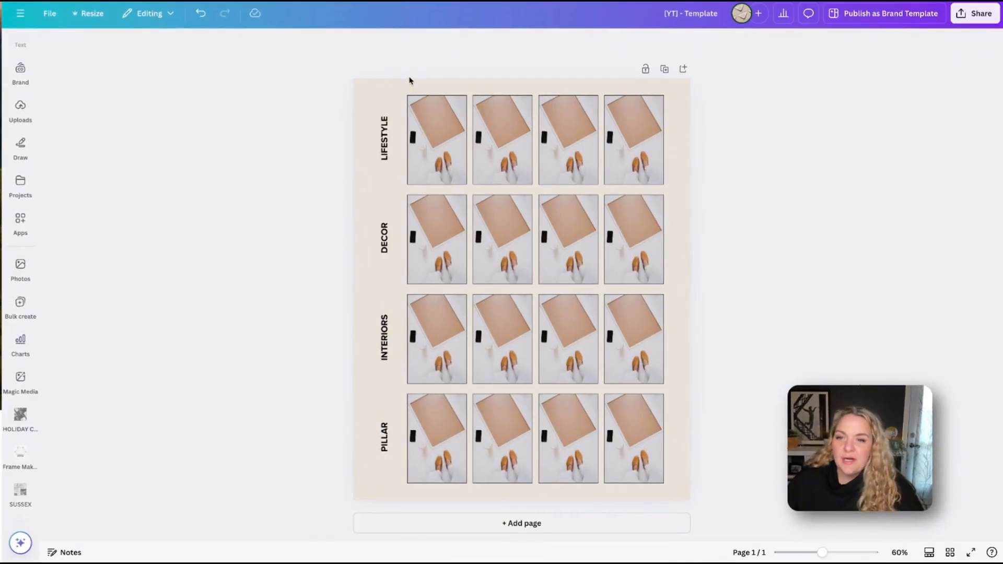
# Select photos on the board and bring up the Apps catalogue from the side bar
pyautogui.click(633, 438)
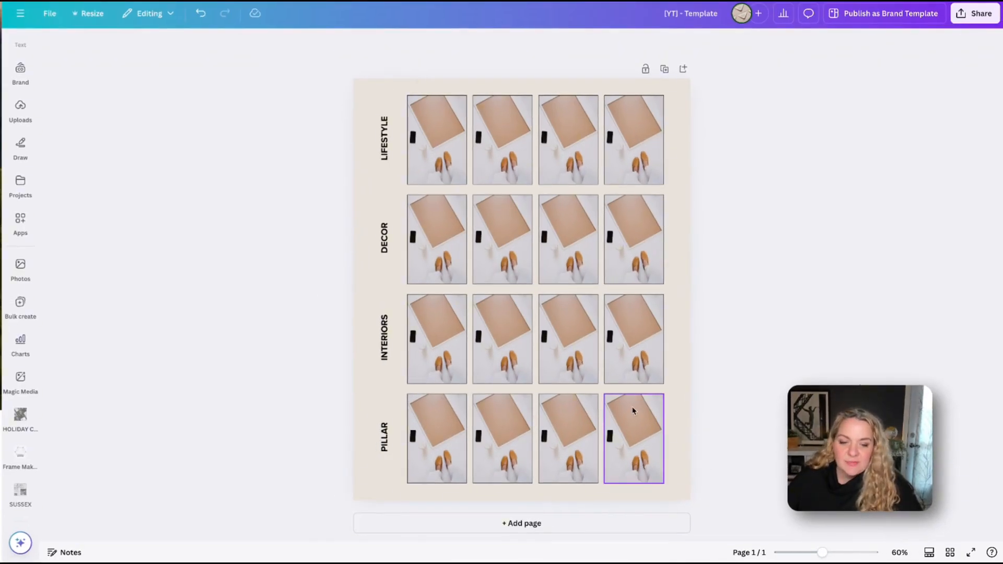
pyautogui.moveTo(643, 475)
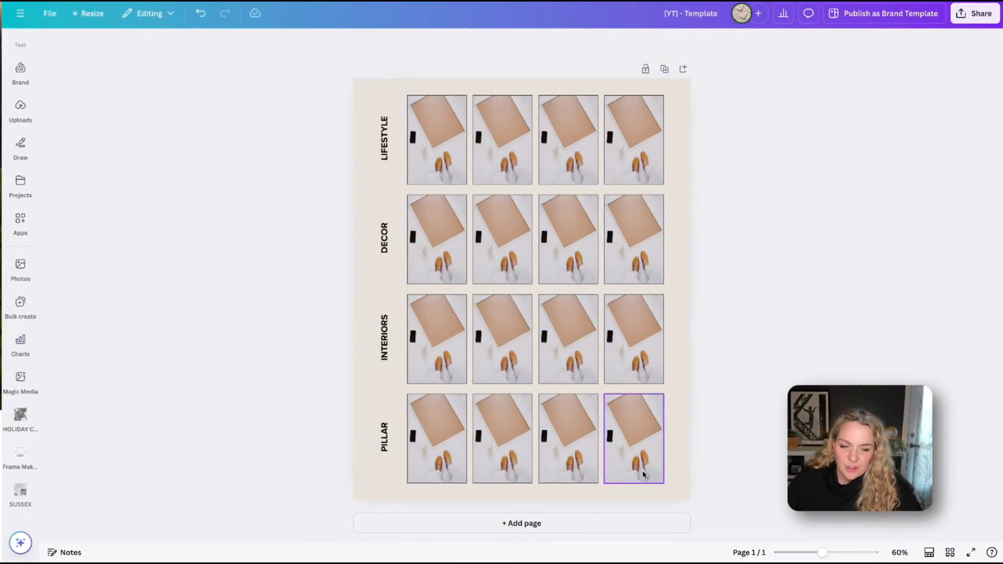
pyautogui.click(437, 139)
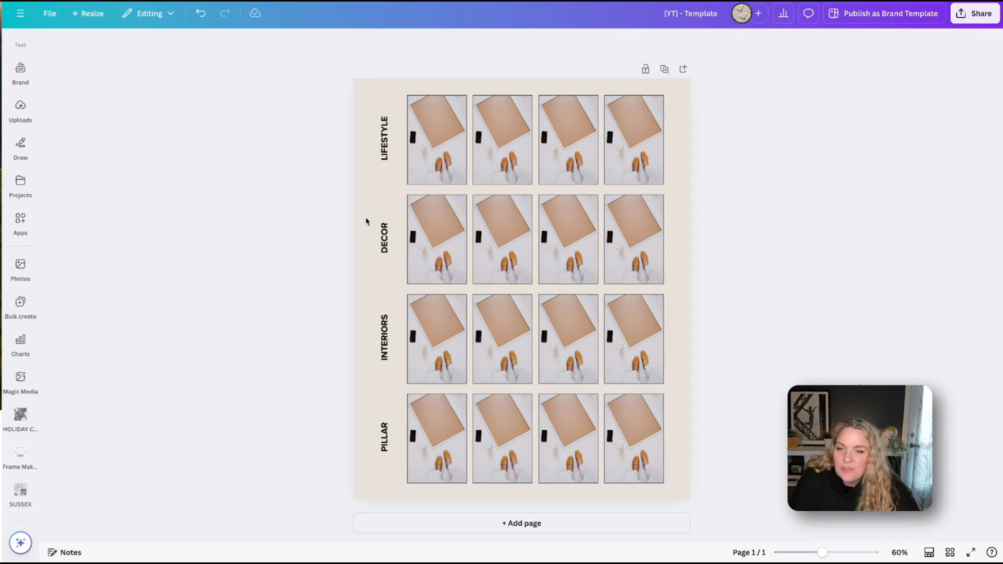
pyautogui.click(20, 269)
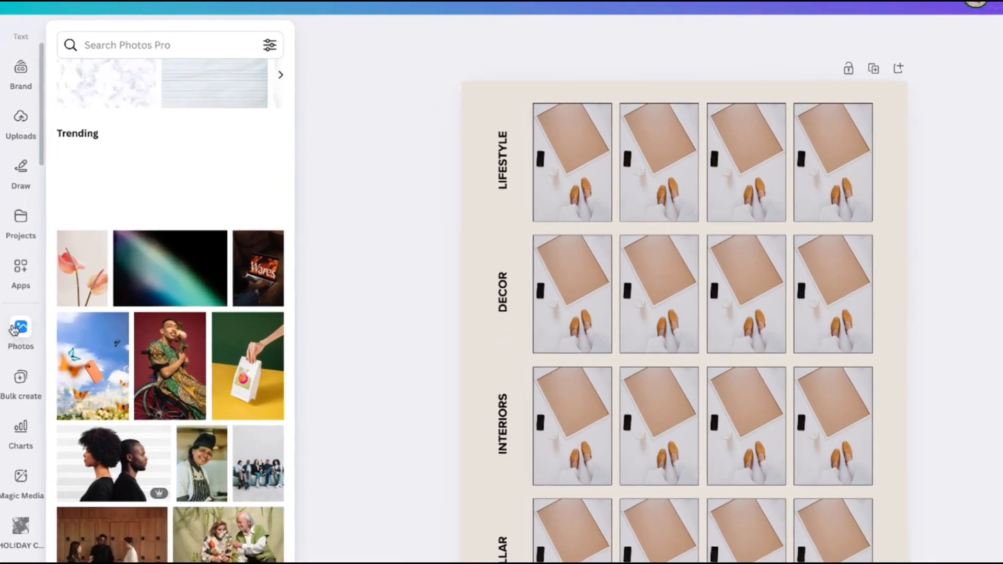
pyautogui.click(21, 275)
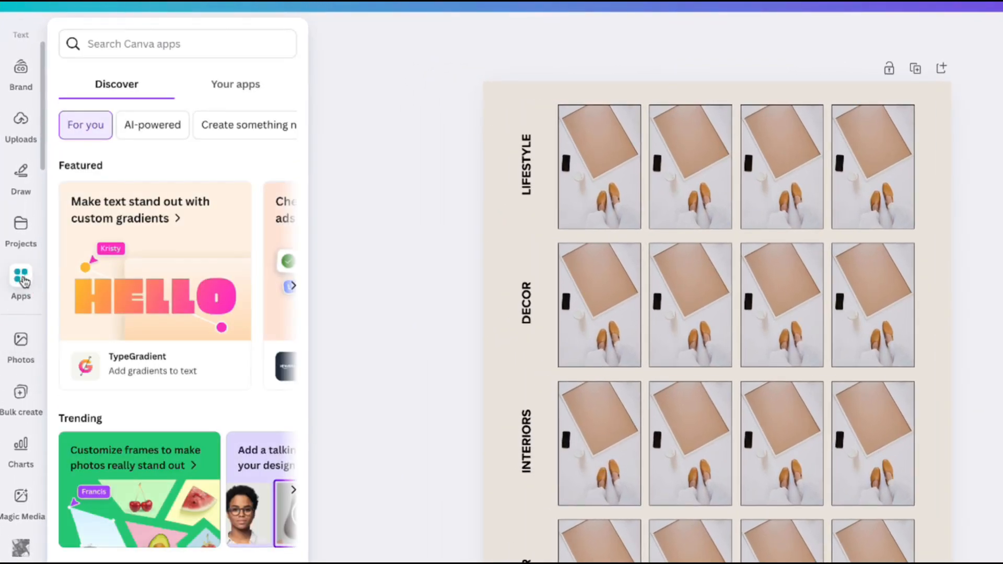
# Search the Apps catalogue for "photos" and launch the Photos stock library
pyautogui.click(178, 44)
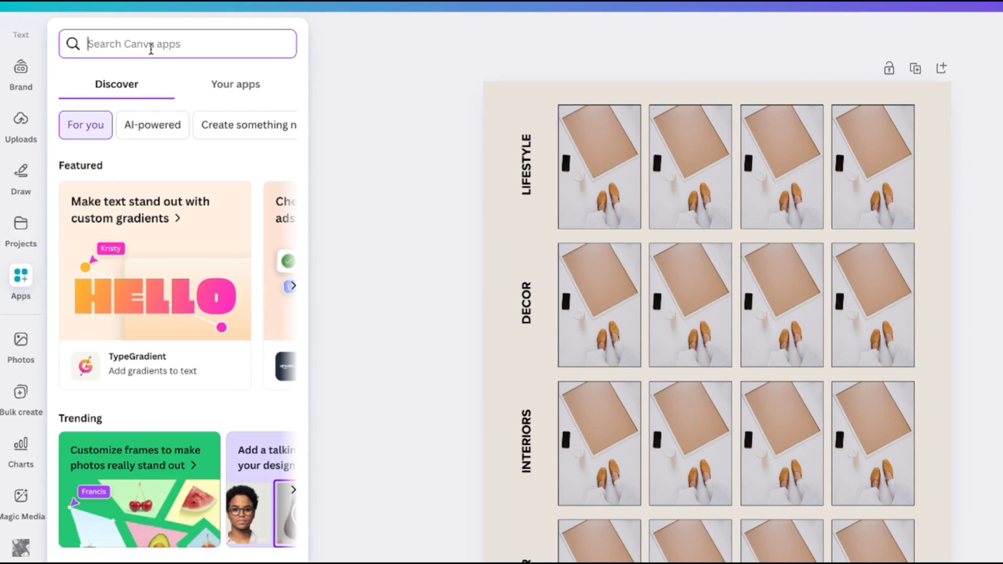
pyautogui.write('photos')
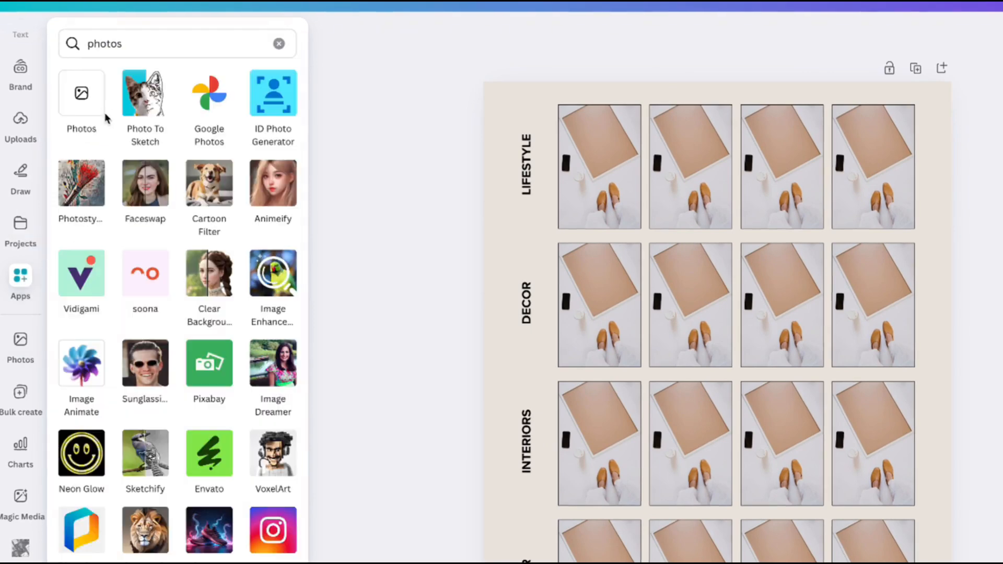
pyautogui.click(20, 343)
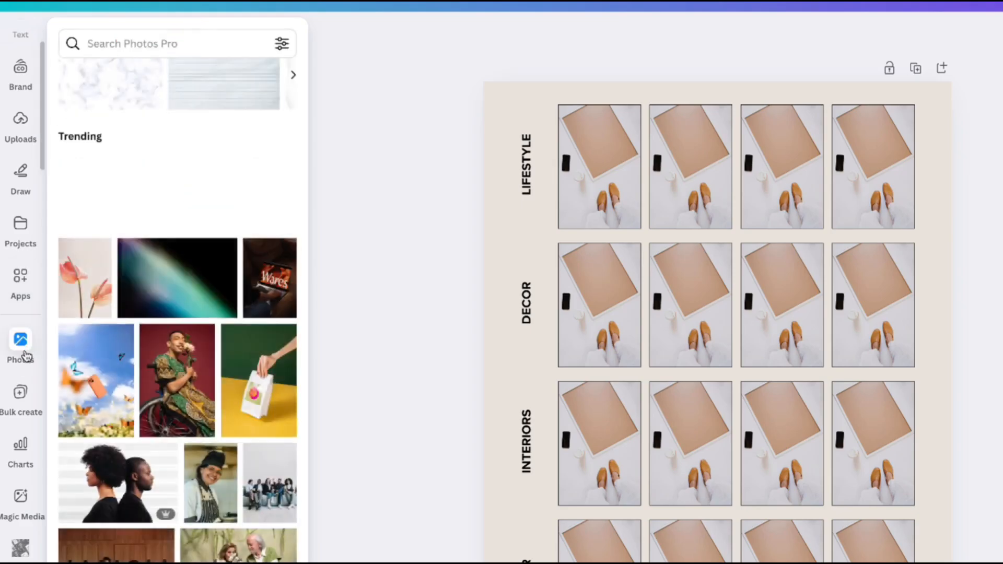
pyautogui.click(158, 47)
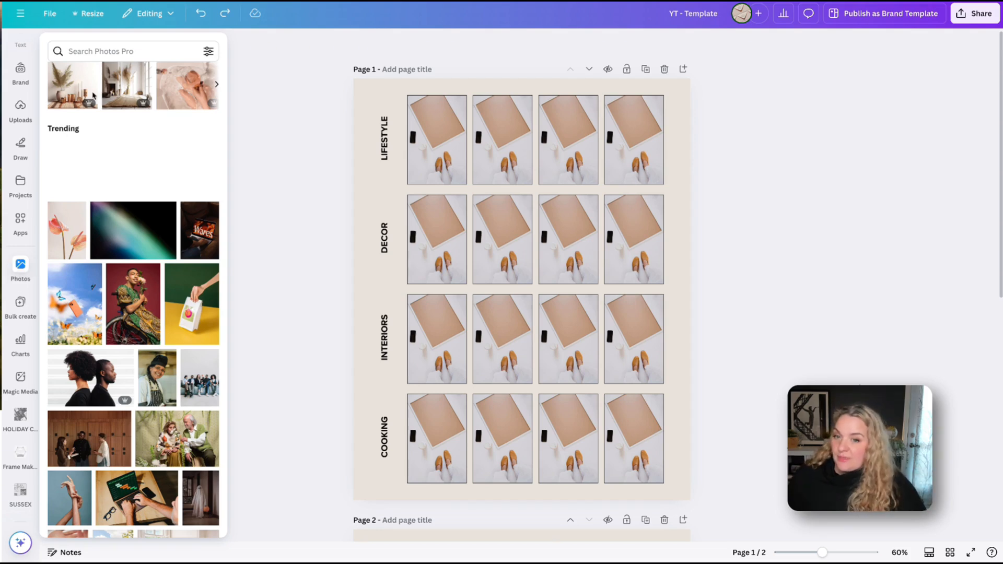
# Search the photo library for "boho" and browse the results
pyautogui.click(127, 51)
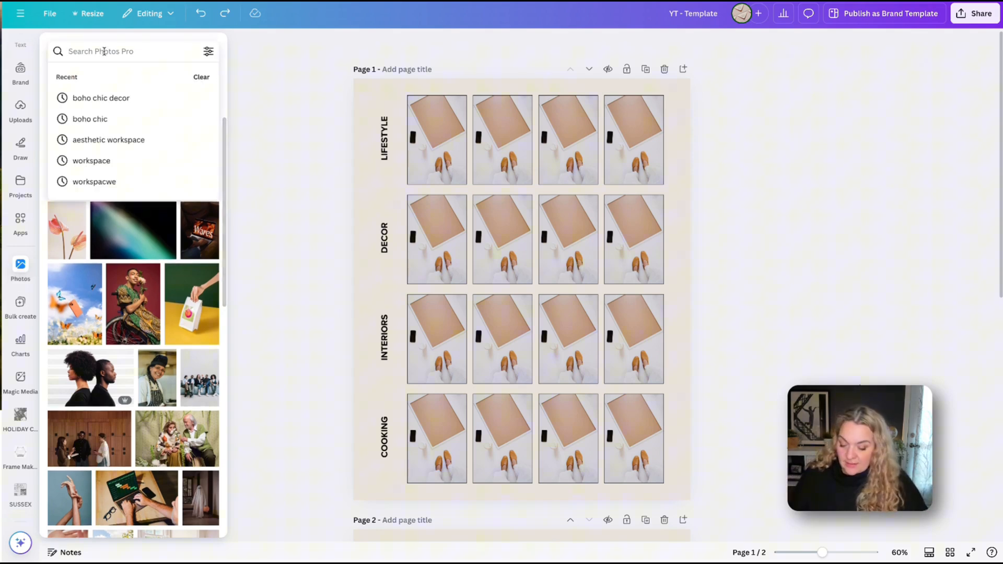
pyautogui.write('boho')
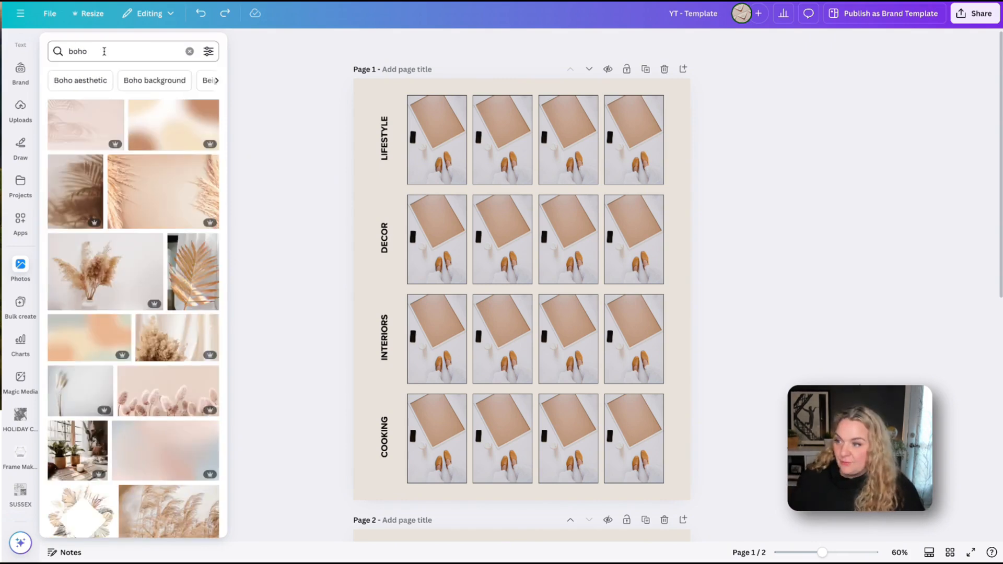
pyautogui.scroll(-3)
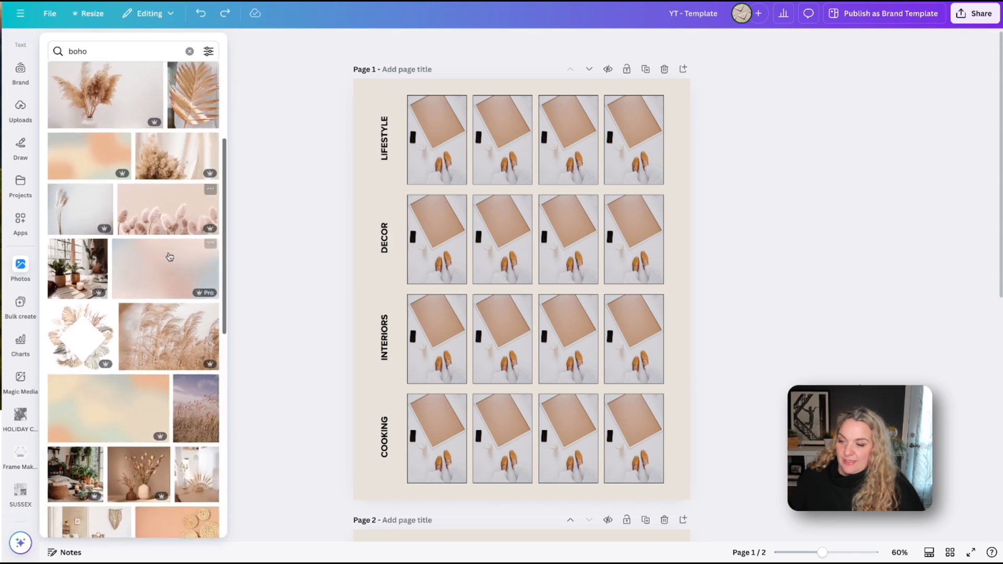
pyautogui.scroll(-3)
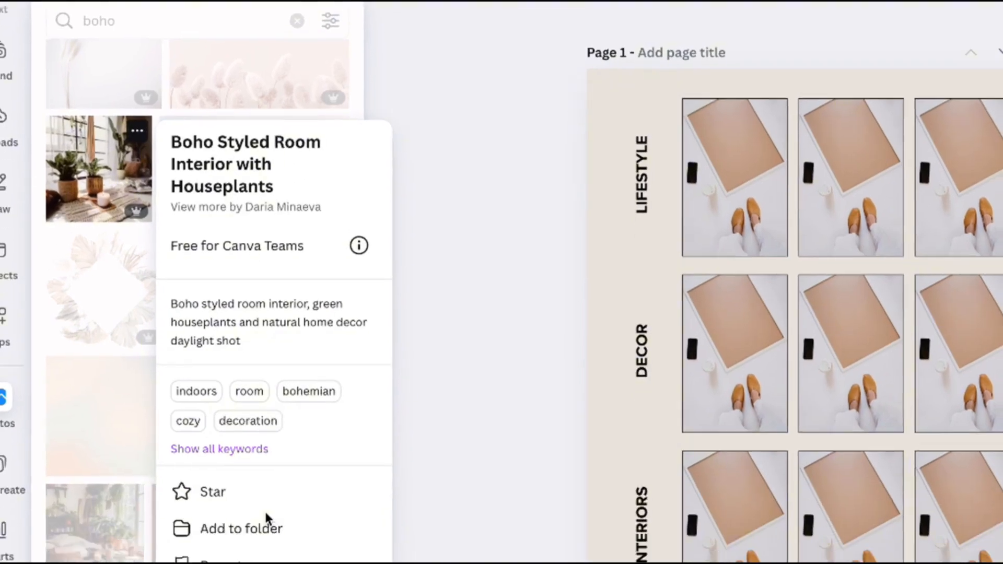
# Save the boho houseplant room photo into the Stock Photos folder
pyautogui.click(241, 528)
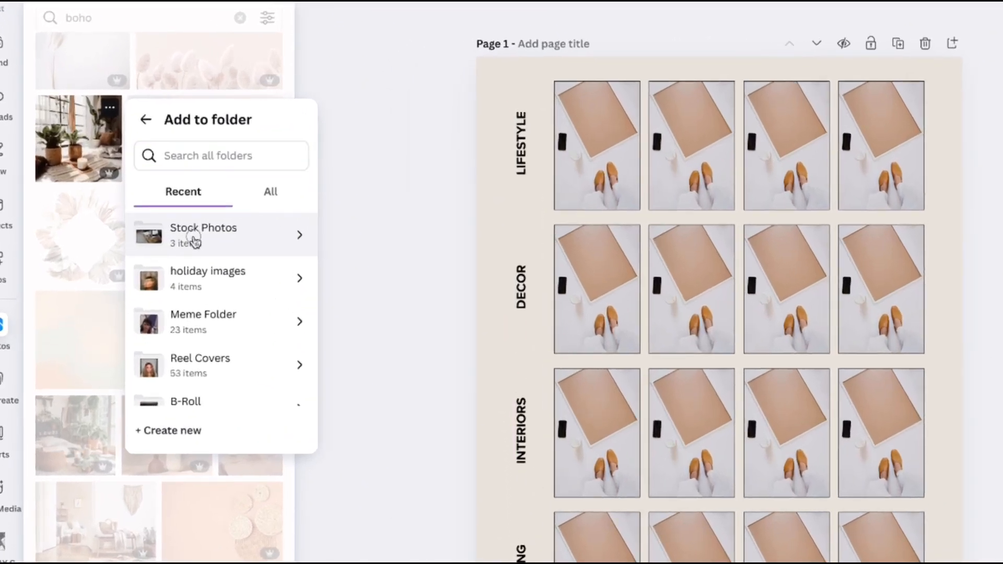
pyautogui.click(204, 235)
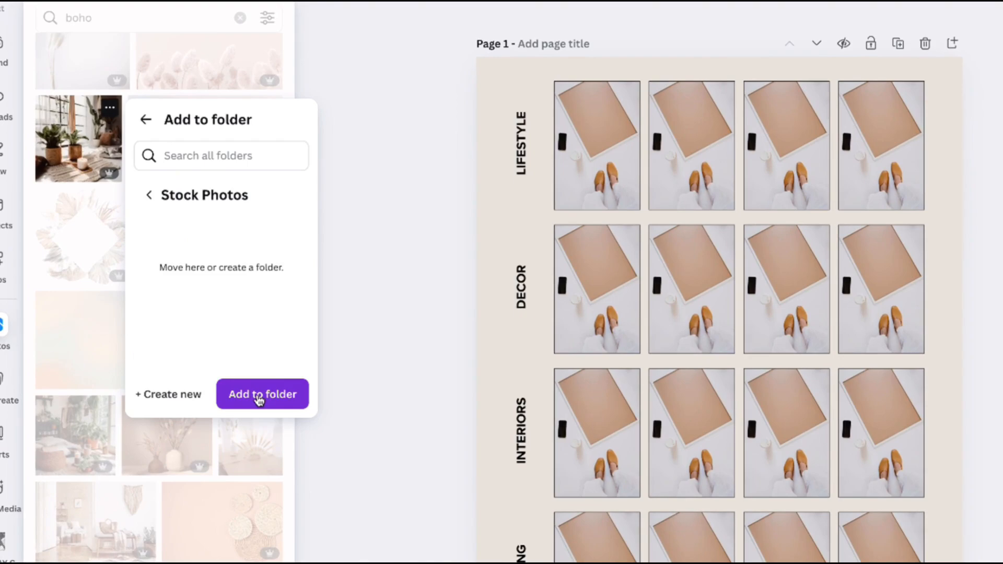
pyautogui.click(261, 394)
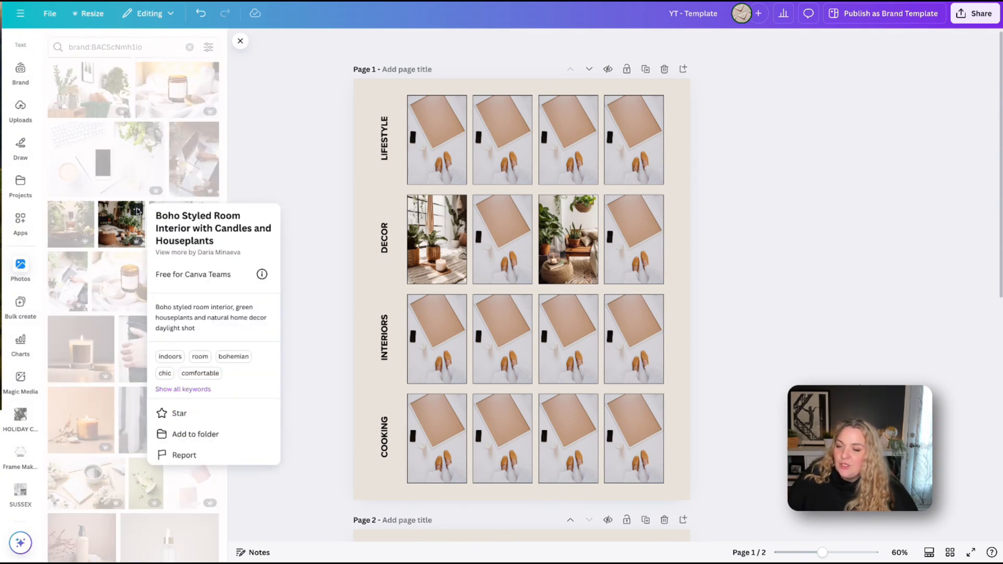
# Browse the brand's saved boho room images for the Decor and Interiors frames
pyautogui.click(195, 434)
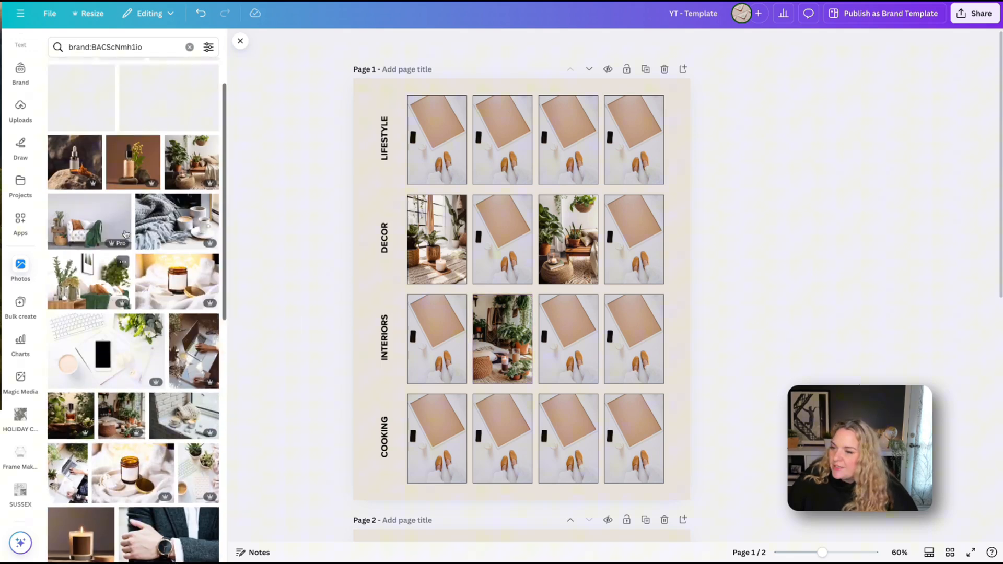
pyautogui.scroll(-3)
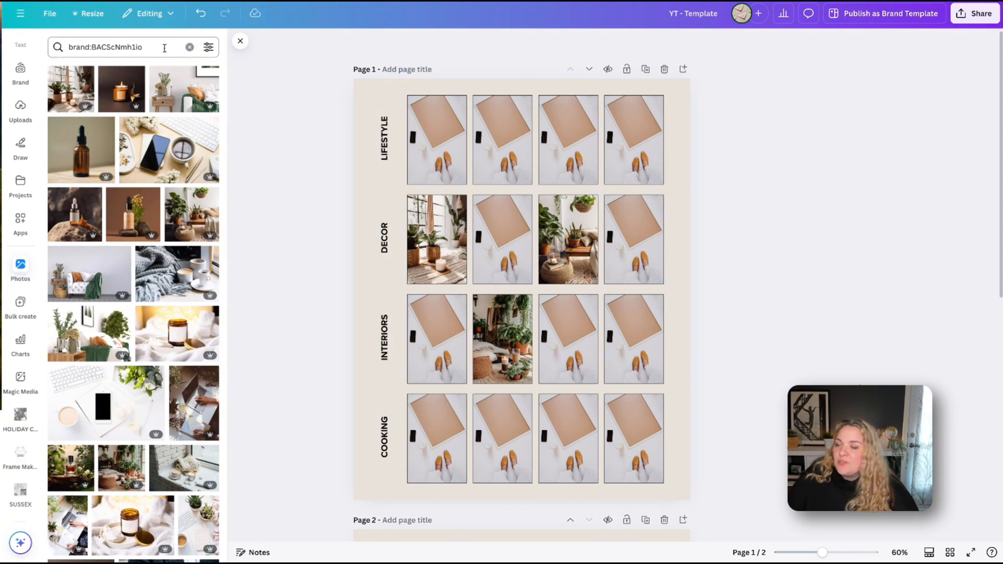
# Search the photo library for "boho comfortable" to find the arched-hallway interior
pyautogui.click(189, 48)
pyautogui.write('bohemian')
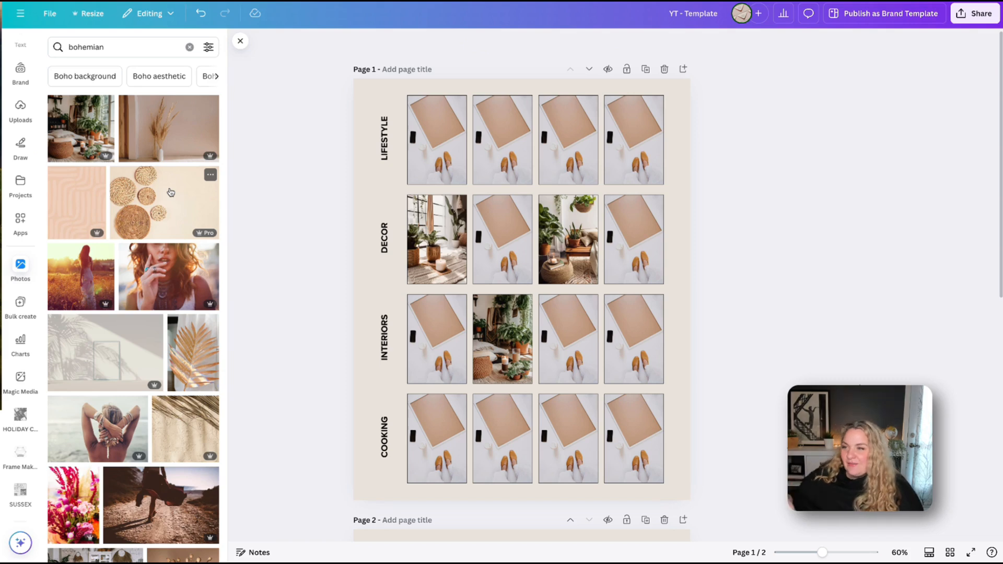
pyautogui.moveTo(163, 181)
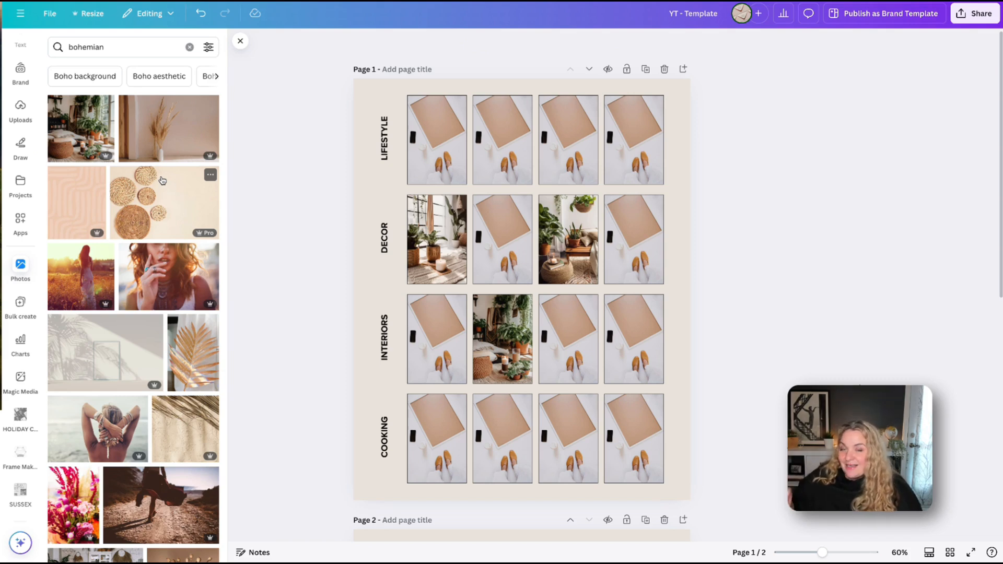
pyautogui.write('boho comfortable')
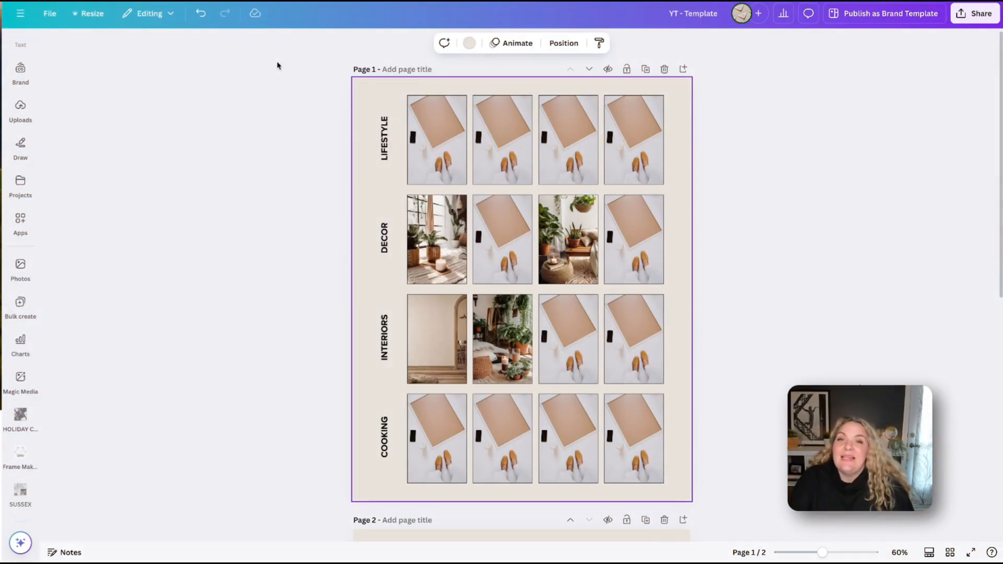
pyautogui.moveTo(401, 97)
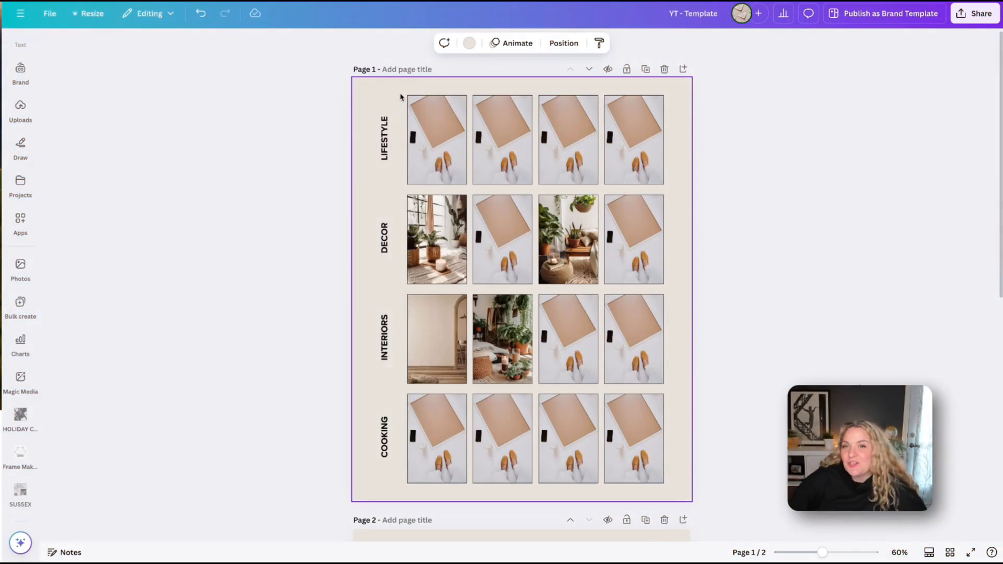
# Show the page's Color panel with document and brand palette colours
pyautogui.click(469, 43)
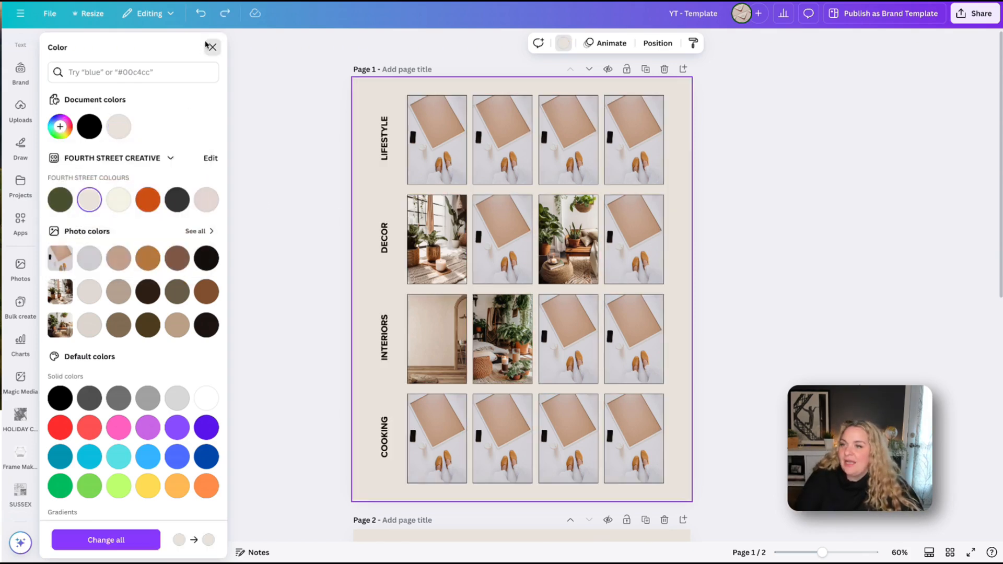
# Filter photo results by the custom brand orange #CF5417
pyautogui.click(20, 269)
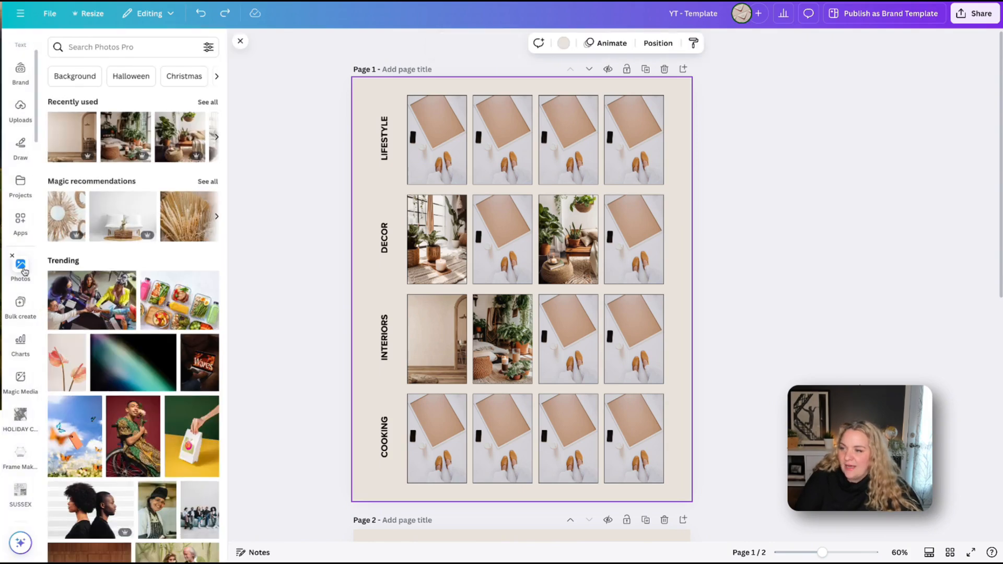
pyautogui.click(207, 47)
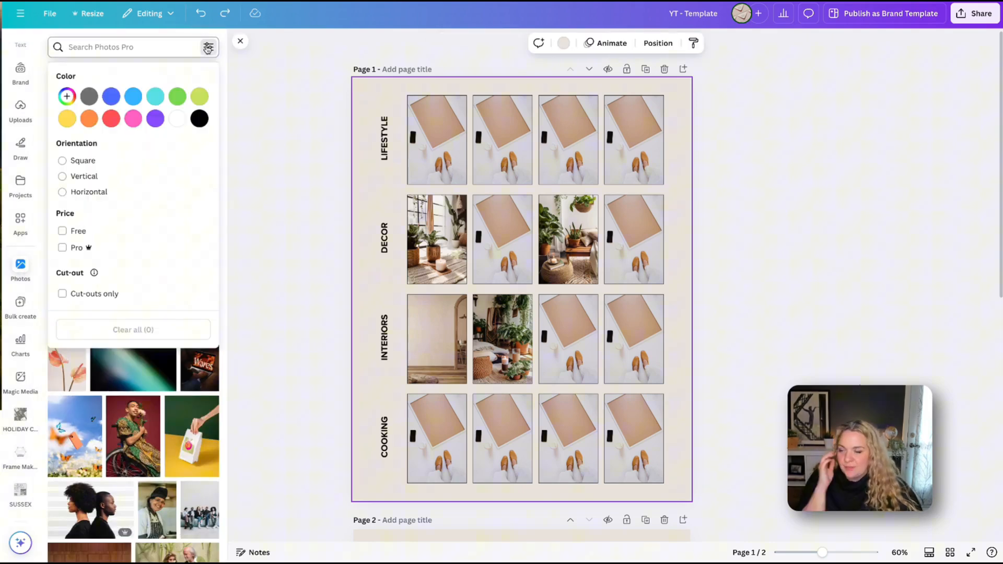
pyautogui.click(67, 97)
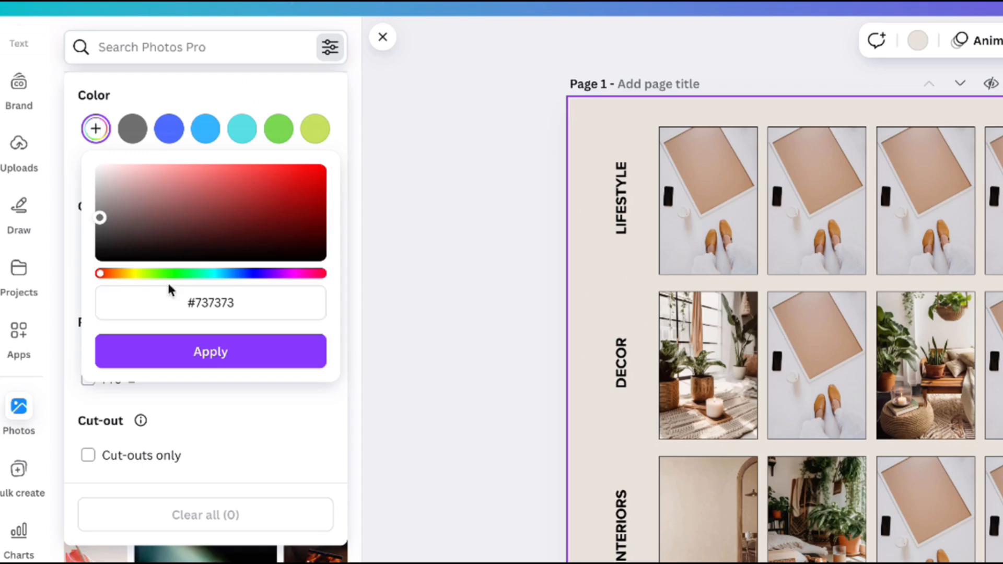
pyautogui.write('CF5417')
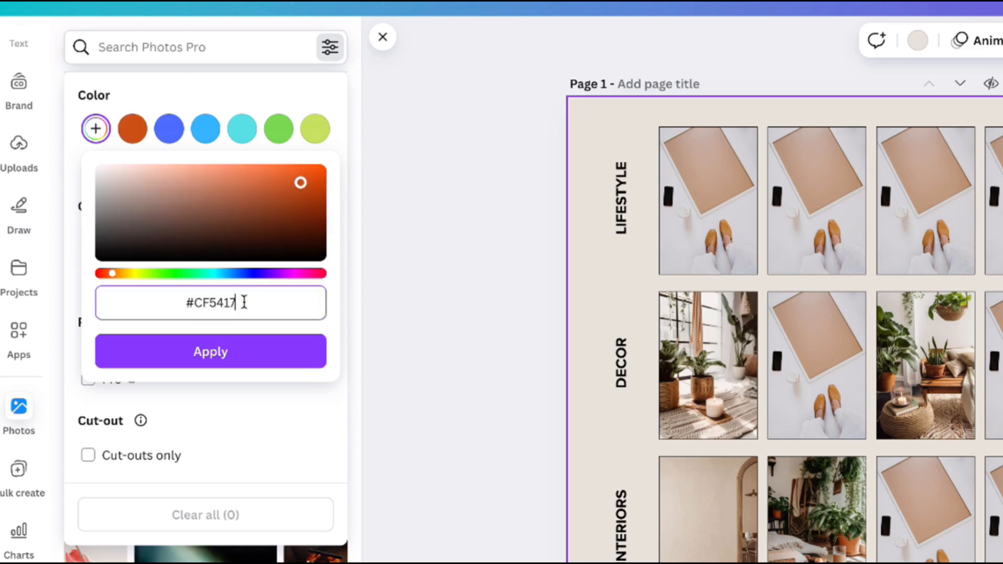
pyautogui.click(210, 351)
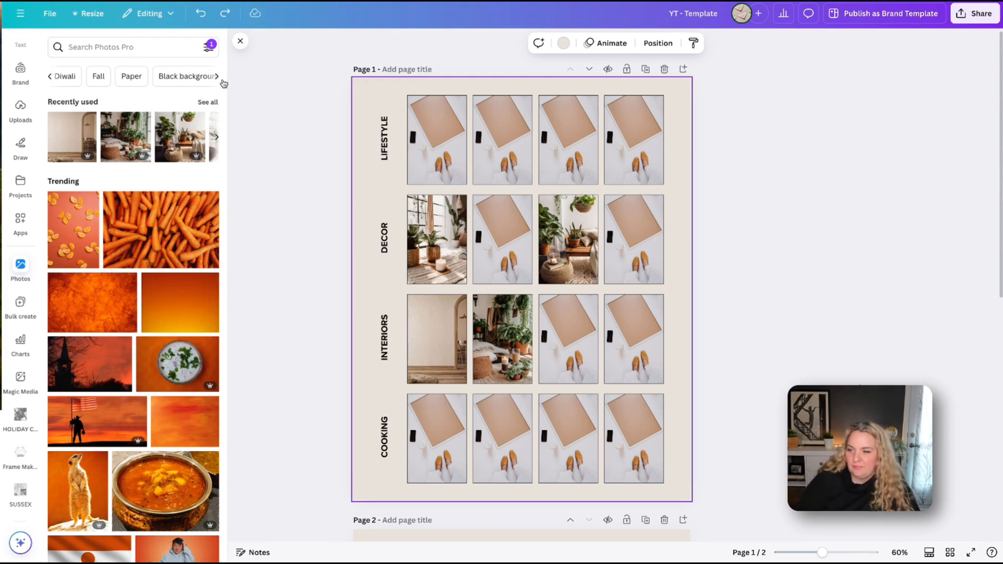
# Search for "boho", then refine to boho living room photos and browse the sofas
pyautogui.click(127, 47)
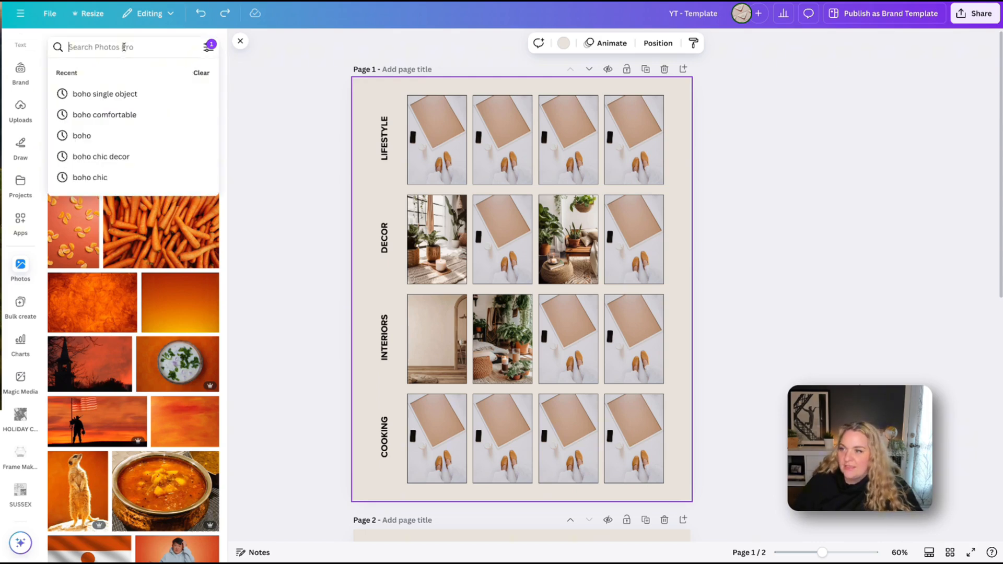
pyautogui.write('boho')
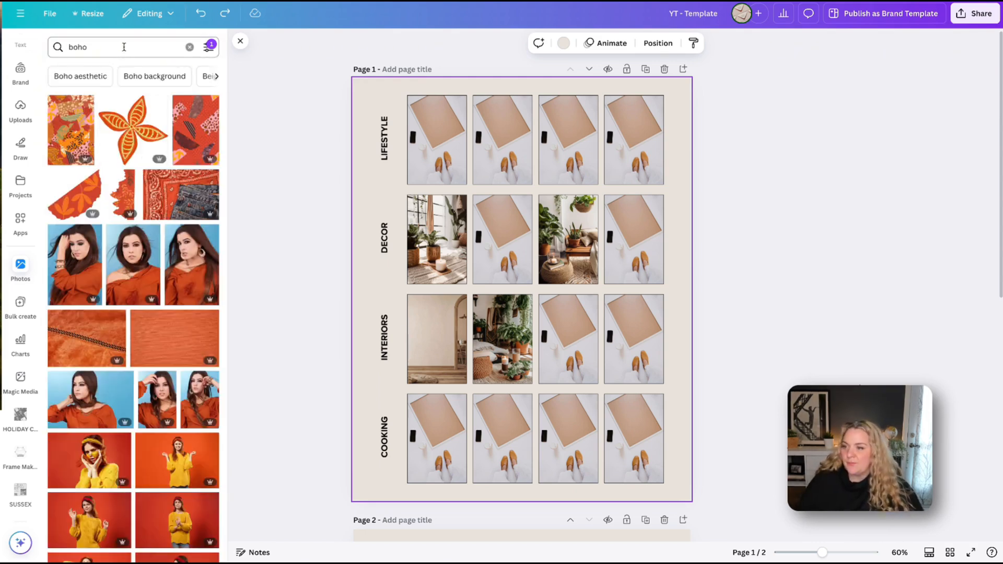
pyautogui.scroll(-3)
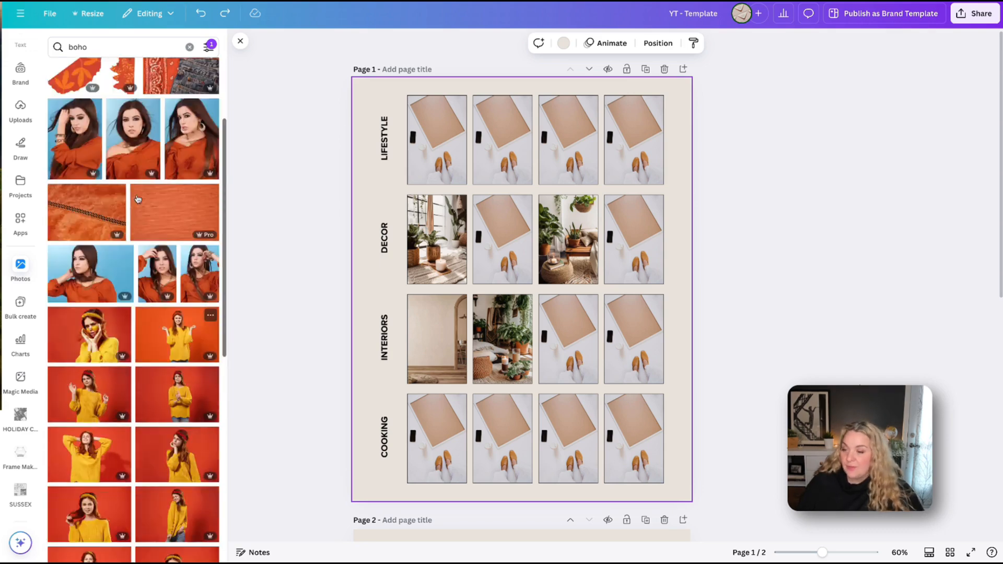
pyautogui.click(117, 47)
pyautogui.write(' living')
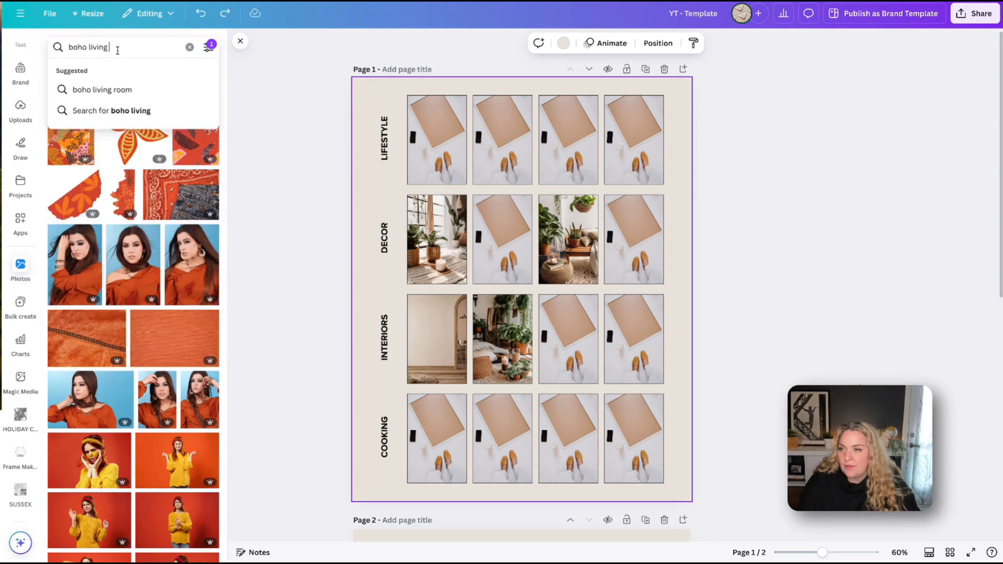
pyautogui.click(101, 90)
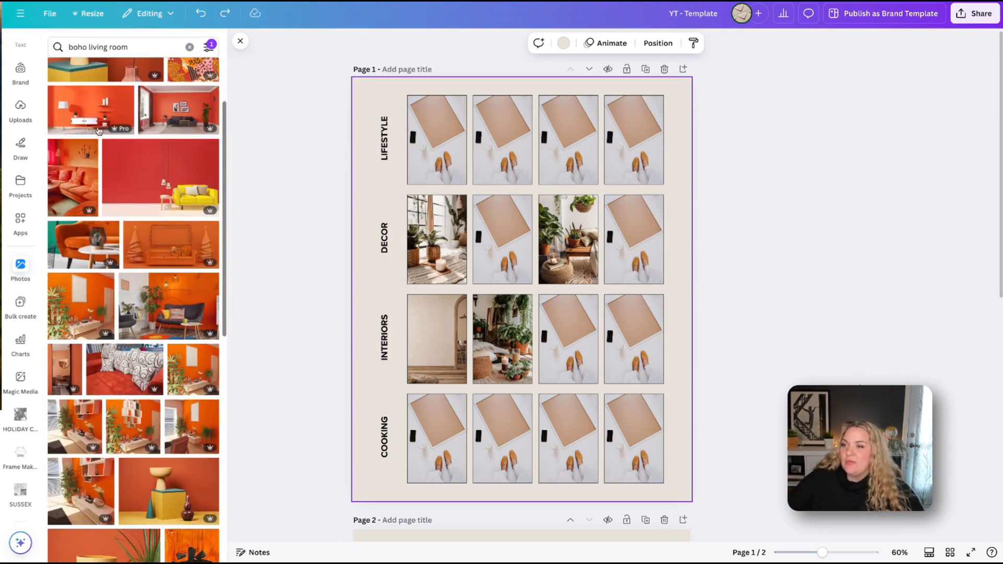
pyautogui.scroll(-3)
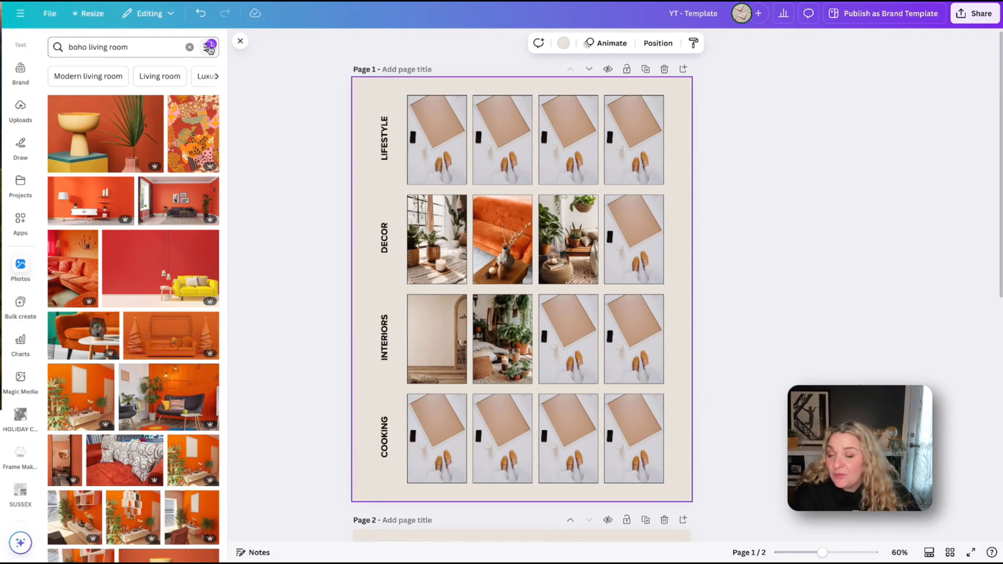
# Re-apply the orange brand colour filter to the boho living room results and browse them
pyautogui.click(208, 47)
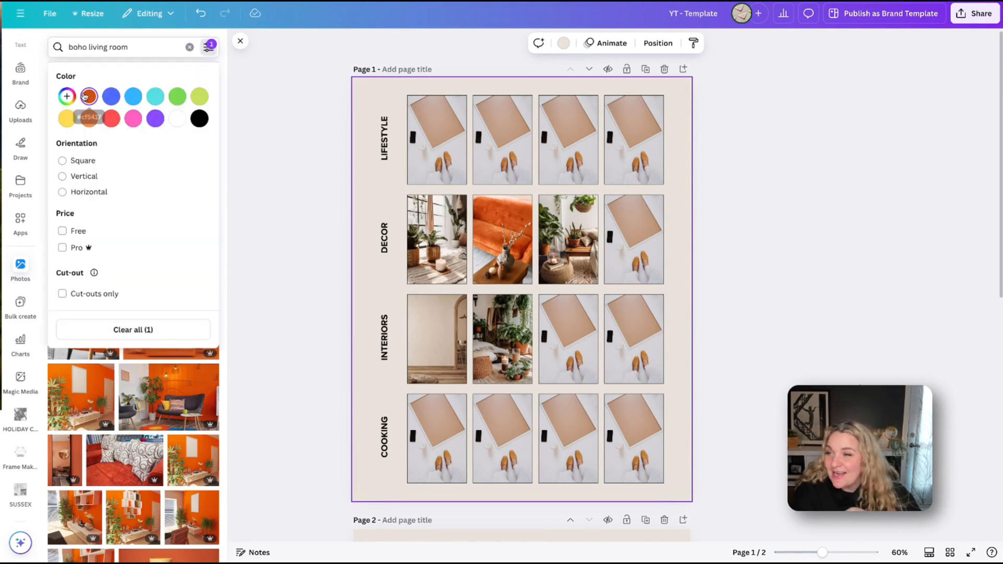
pyautogui.click(66, 96)
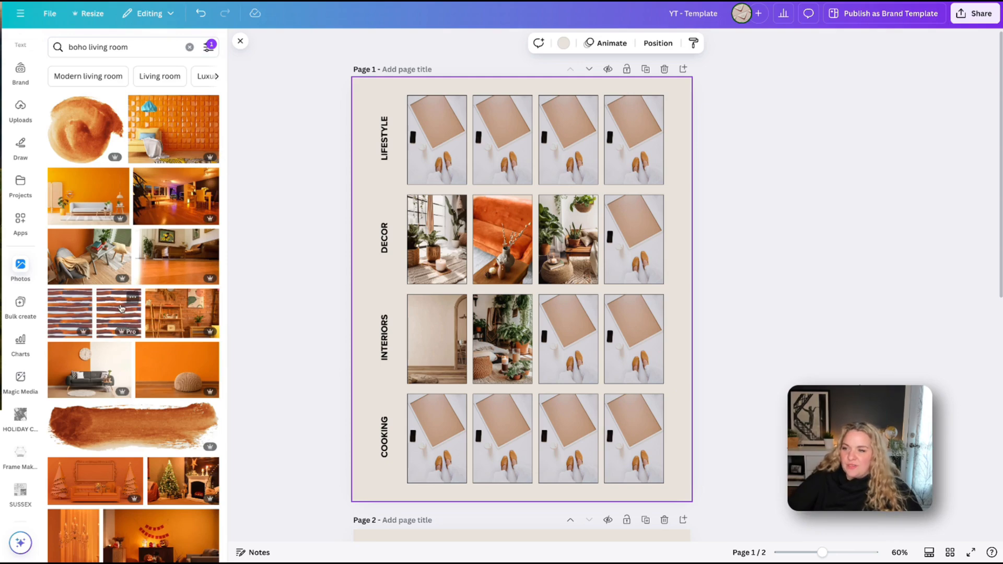
pyautogui.scroll(-3)
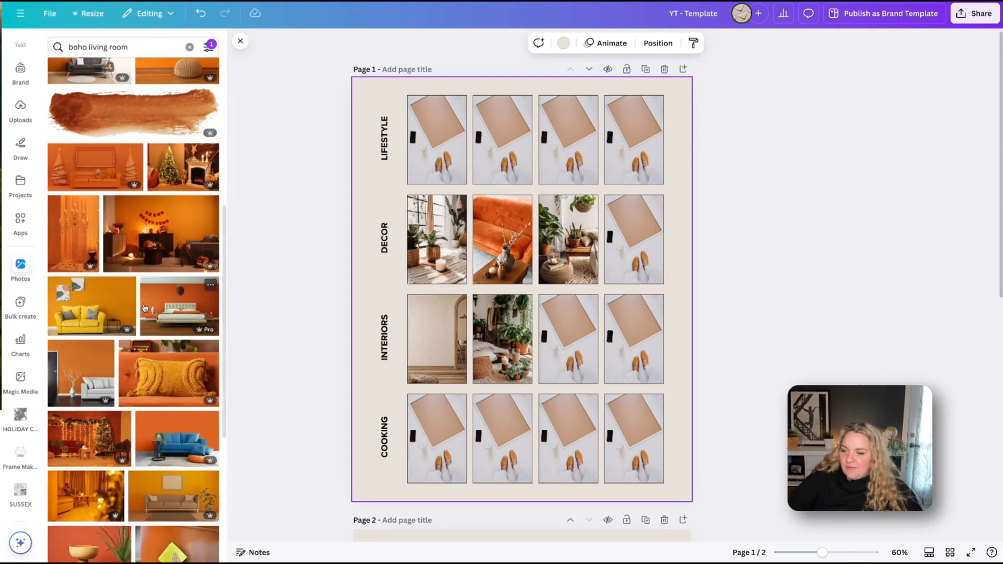
pyautogui.scroll(-3)
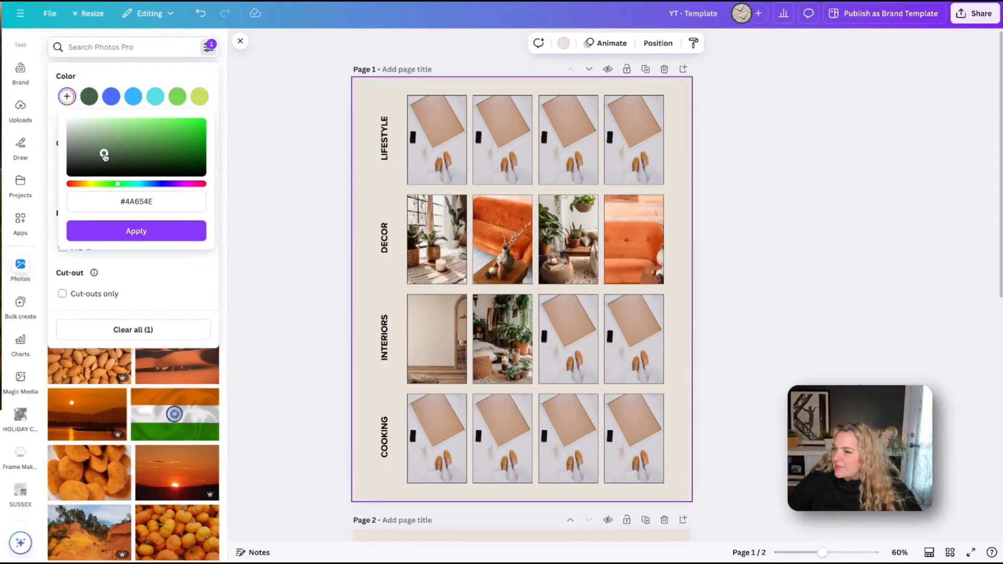
# Search photos for "interior", then replace it with an "aesthetic" search
pyautogui.click(121, 47)
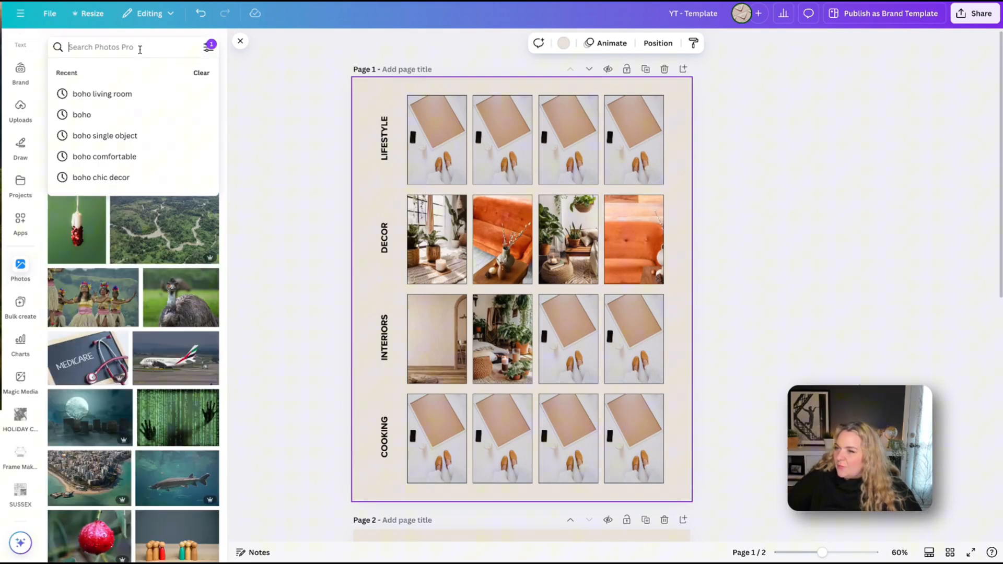
pyautogui.write('interior')
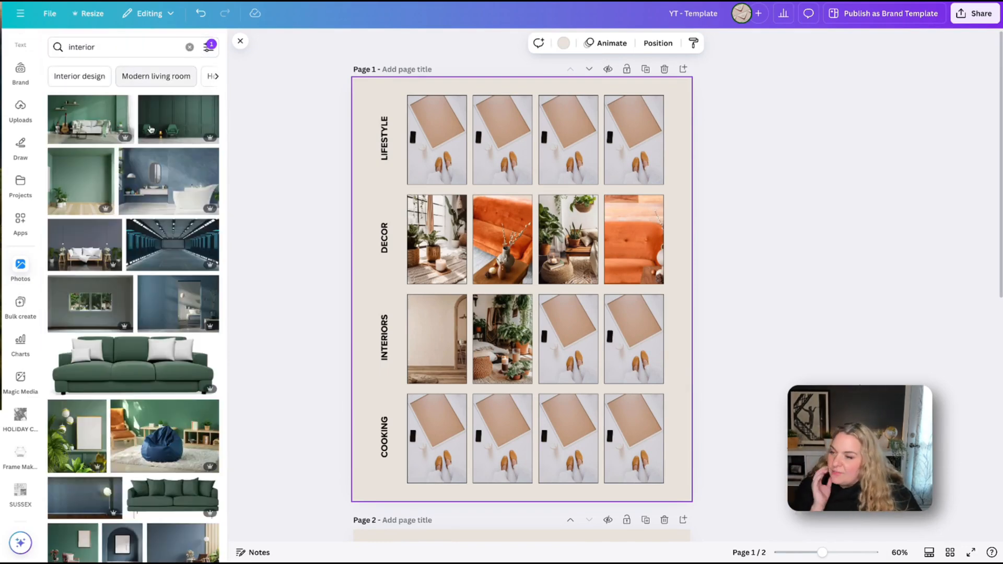
pyautogui.click(122, 47)
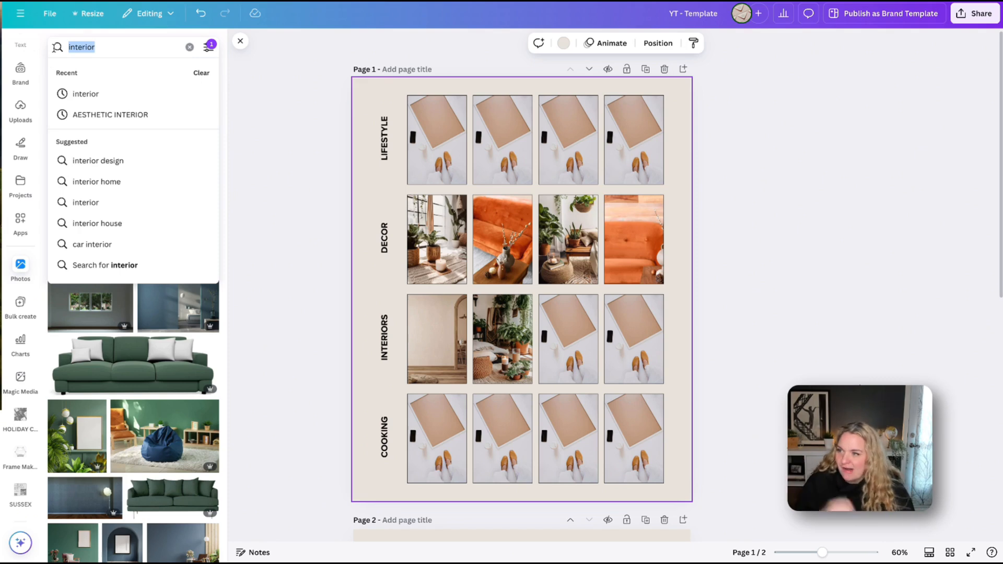
pyautogui.write('aesthetic')
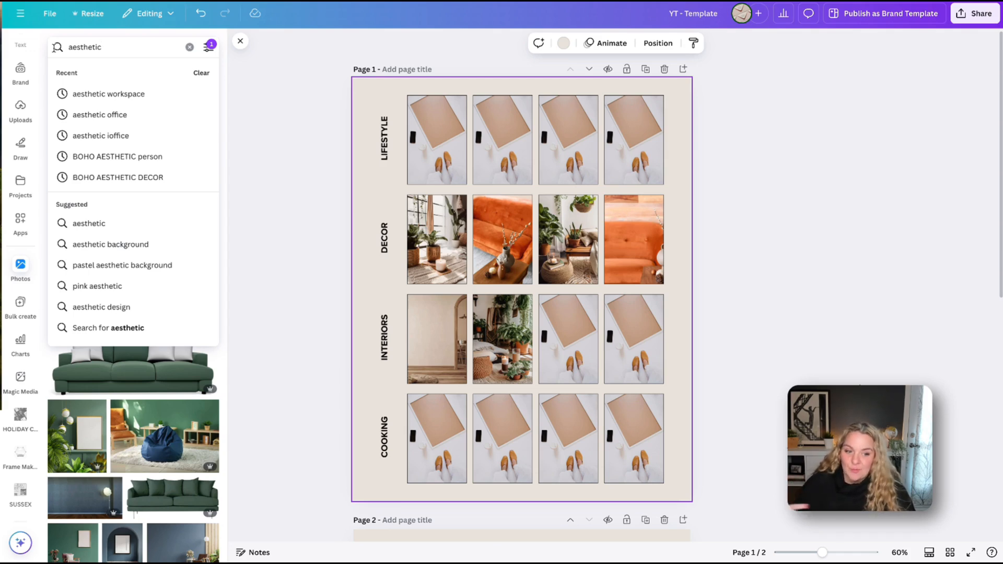
pyautogui.press('Enter')
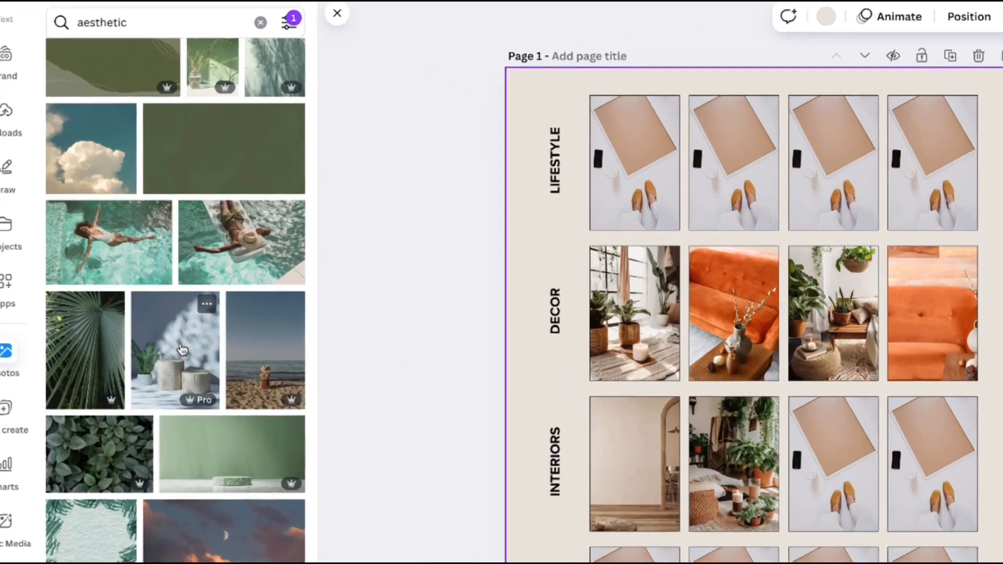
# Browse the aesthetic photo results for images to fill the remaining frames
pyautogui.scroll(-3)
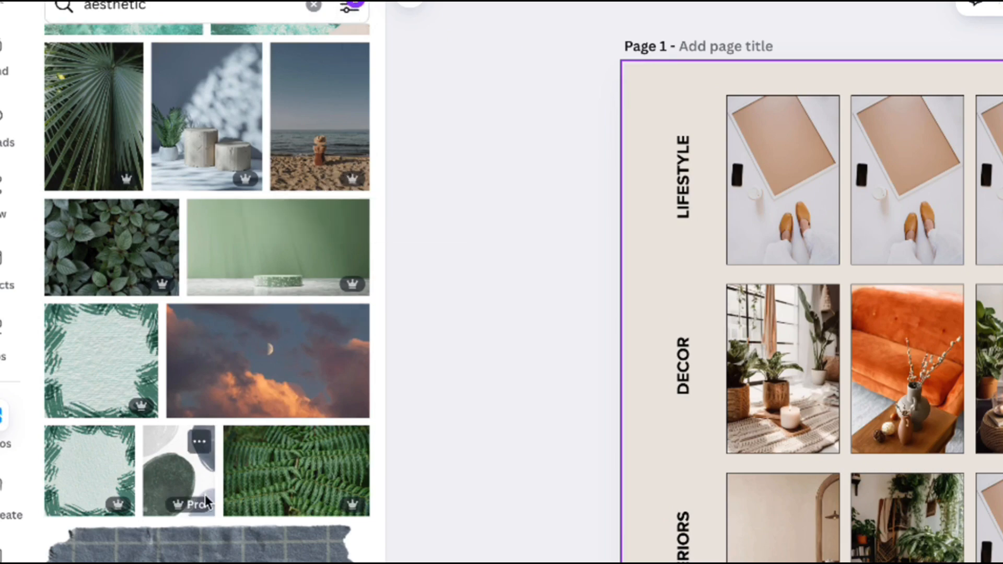
pyautogui.scroll(-3)
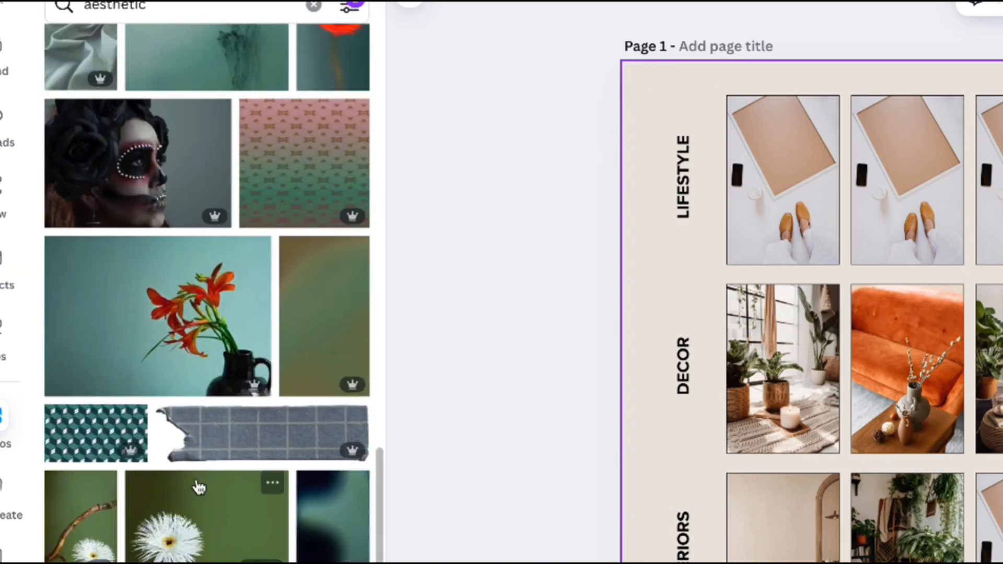
pyautogui.scroll(-3)
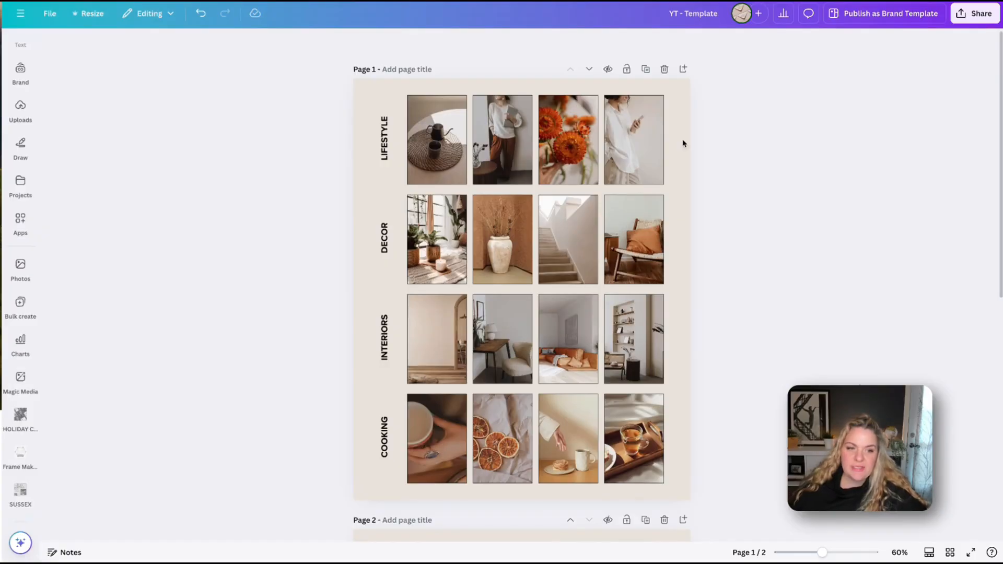
pyautogui.click(568, 439)
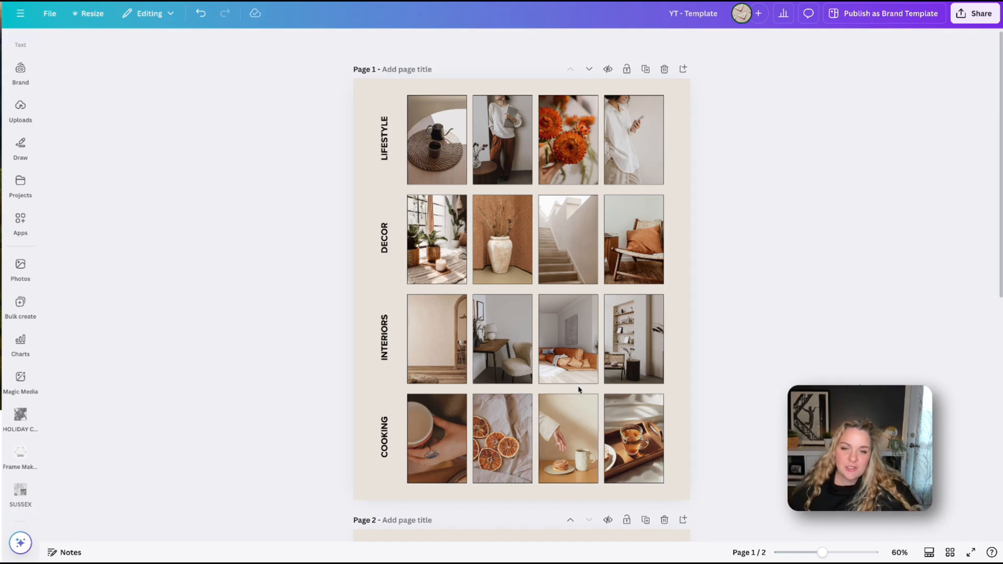
# Select the Lifestyle photos, then the third Interiors orange-sofa photo
pyautogui.click(437, 139)
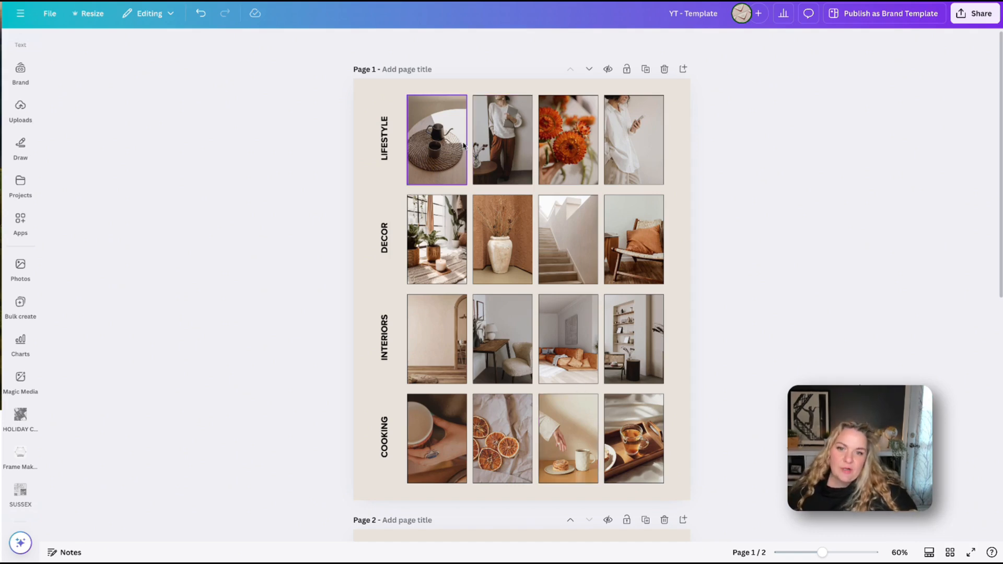
pyautogui.click(502, 139)
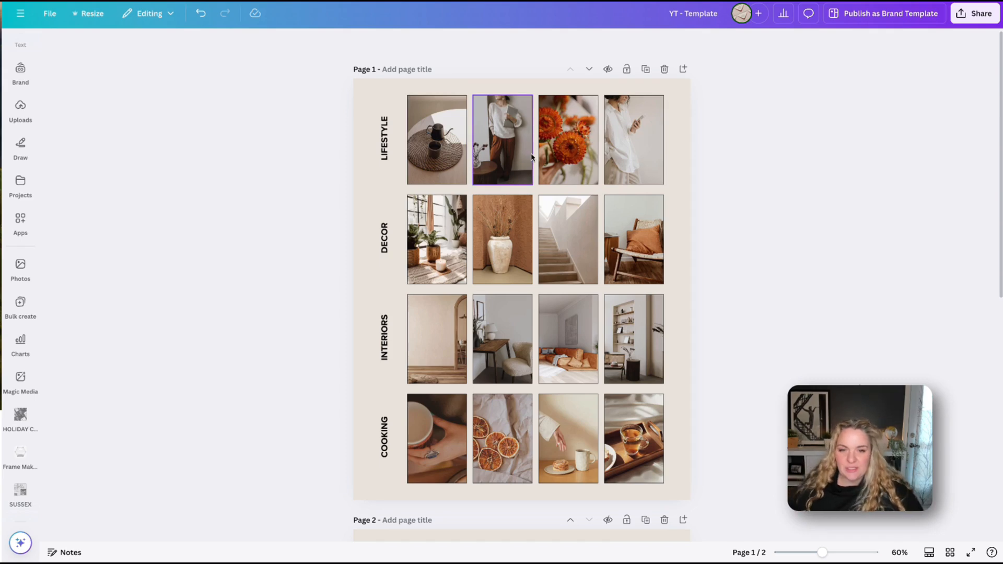
pyautogui.click(567, 338)
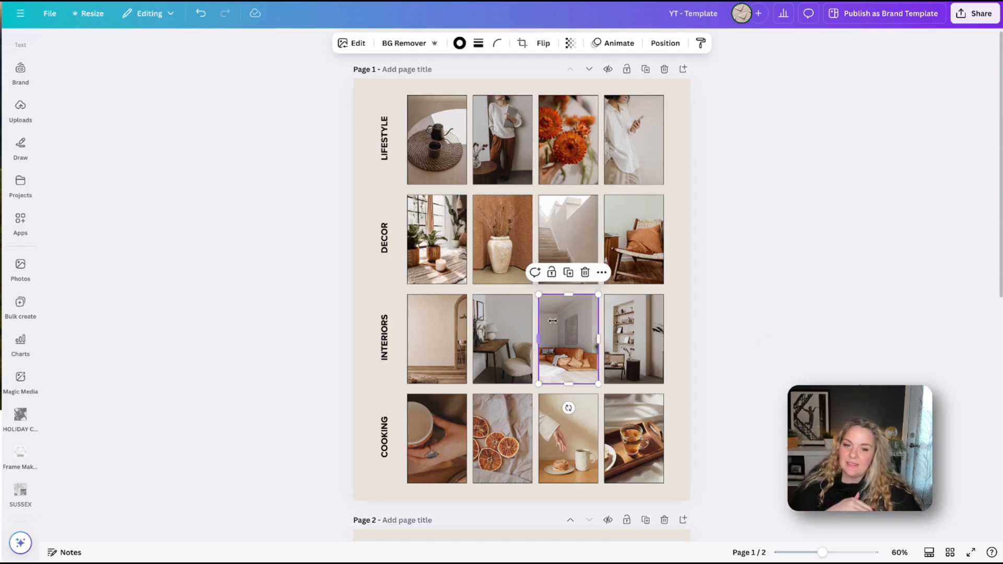
# Reposition the third Interiors photo within its frame and confirm the crop
pyautogui.click(524, 42)
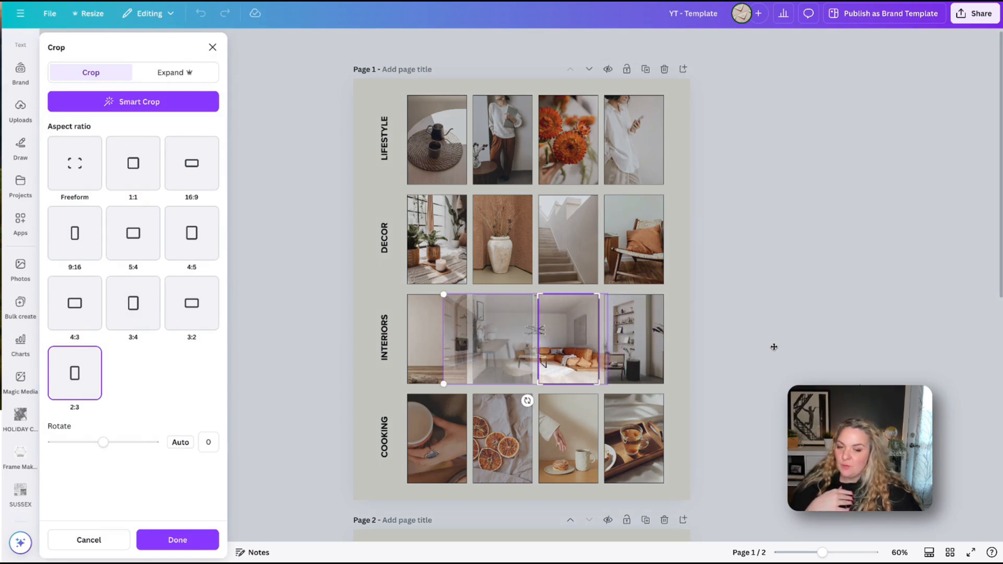
pyautogui.click(178, 539)
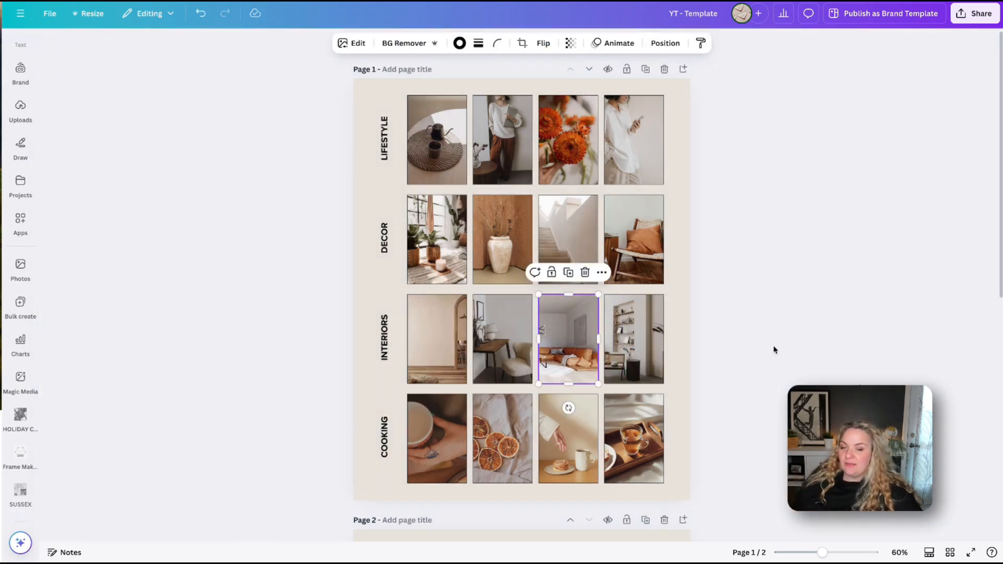
pyautogui.click(775, 350)
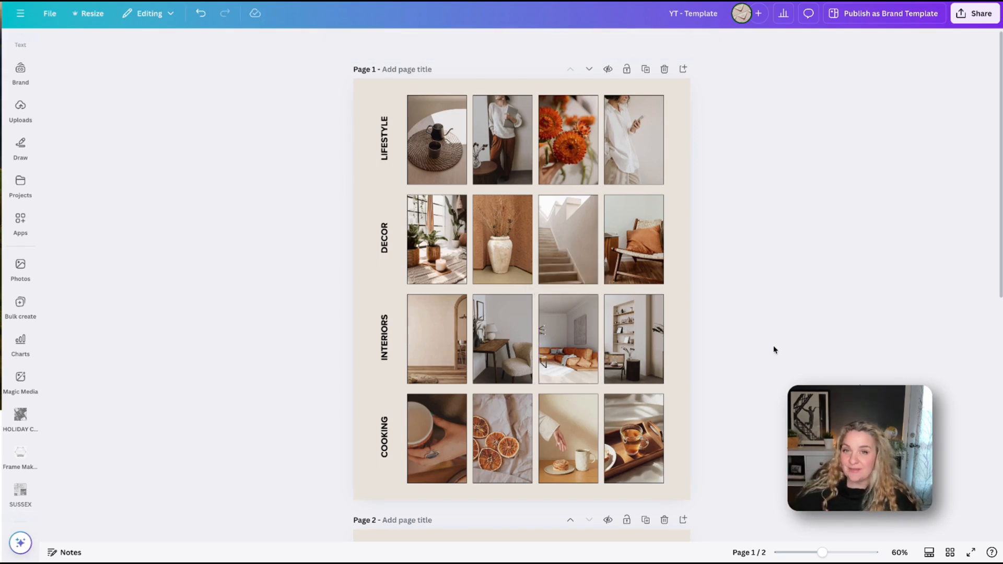
pyautogui.moveTo(676, 195)
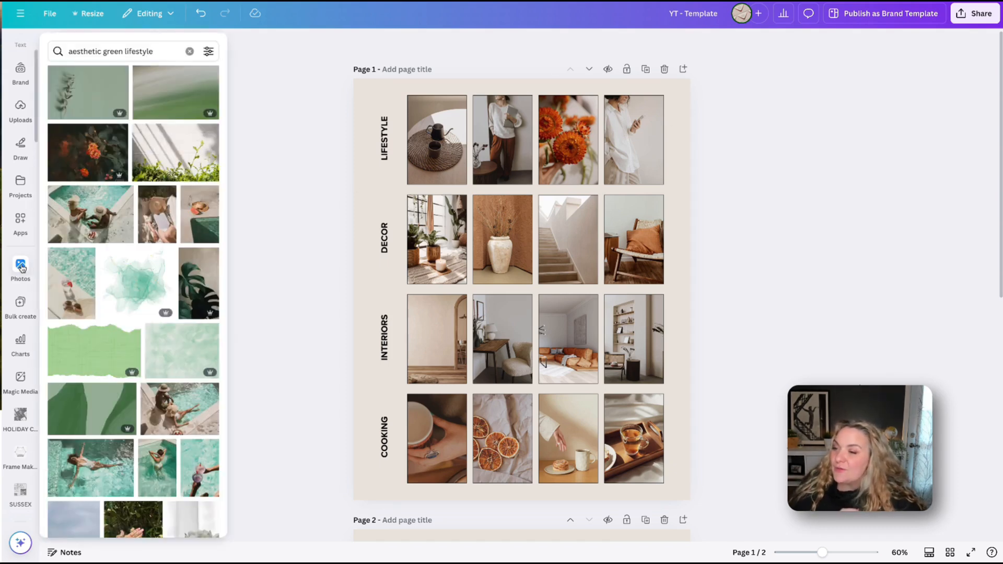
# Search Projects for "stock photos" and open the Stock Photos folder of four images
pyautogui.click(20, 186)
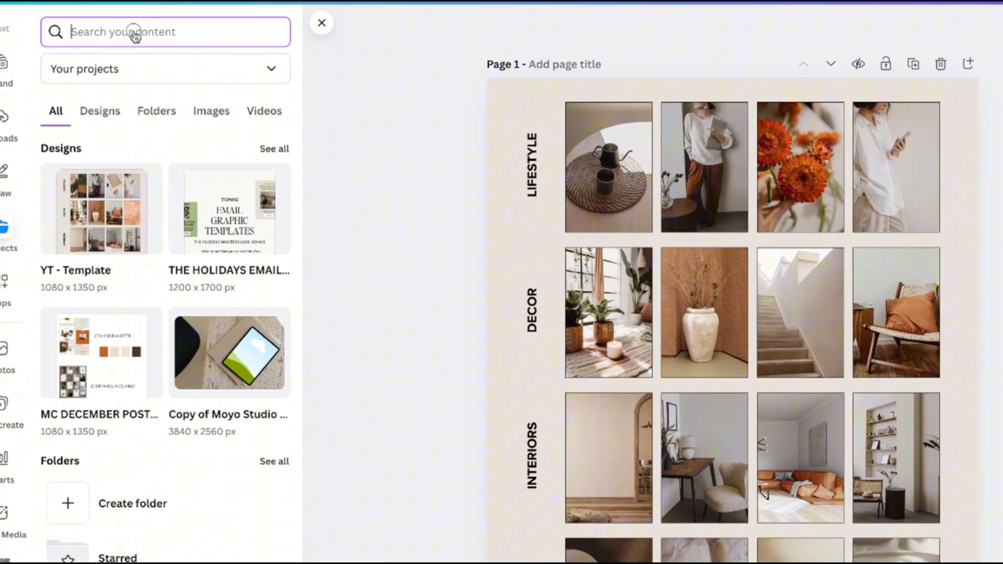
pyautogui.write('stock photos')
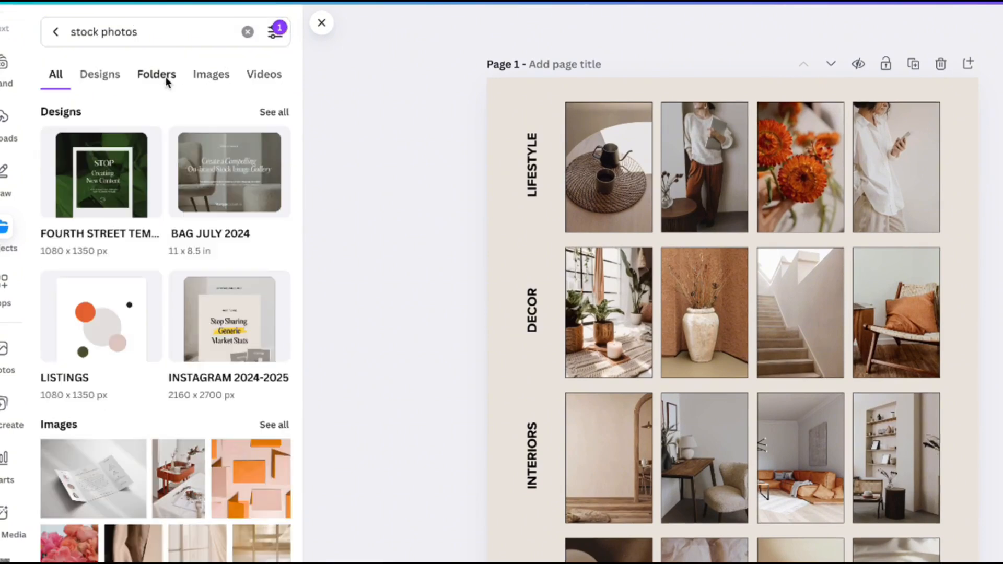
pyautogui.click(155, 73)
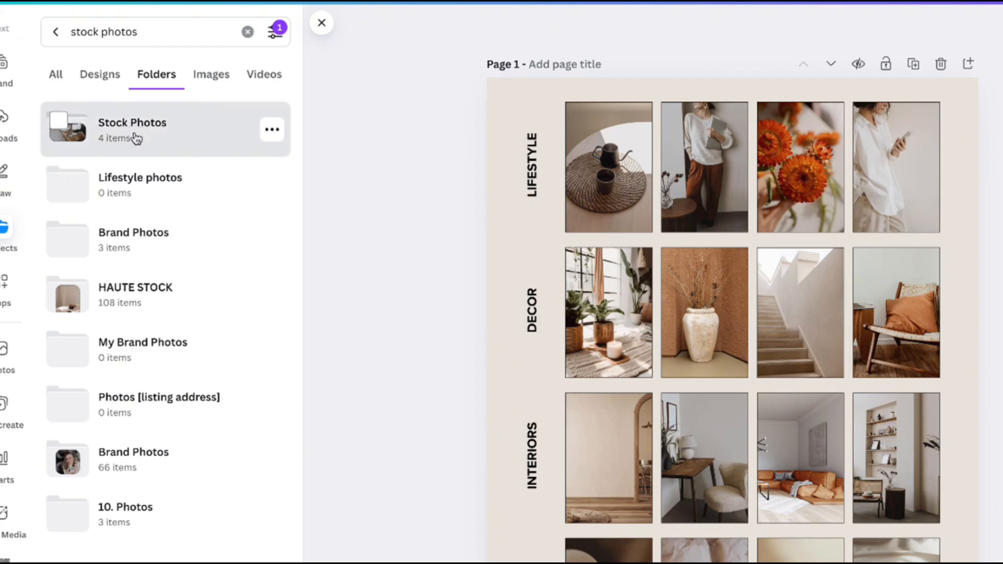
pyautogui.click(133, 128)
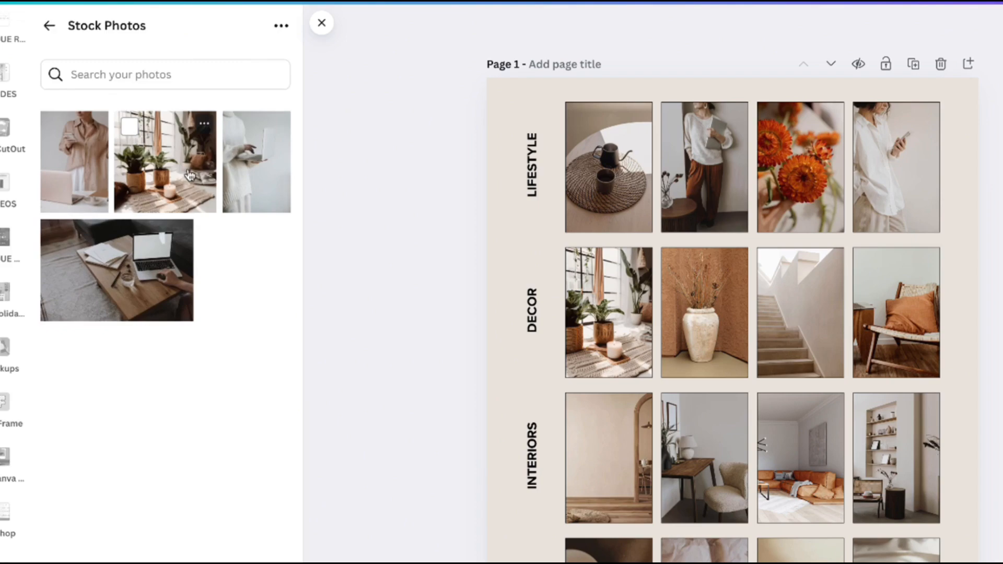
pyautogui.moveTo(161, 135)
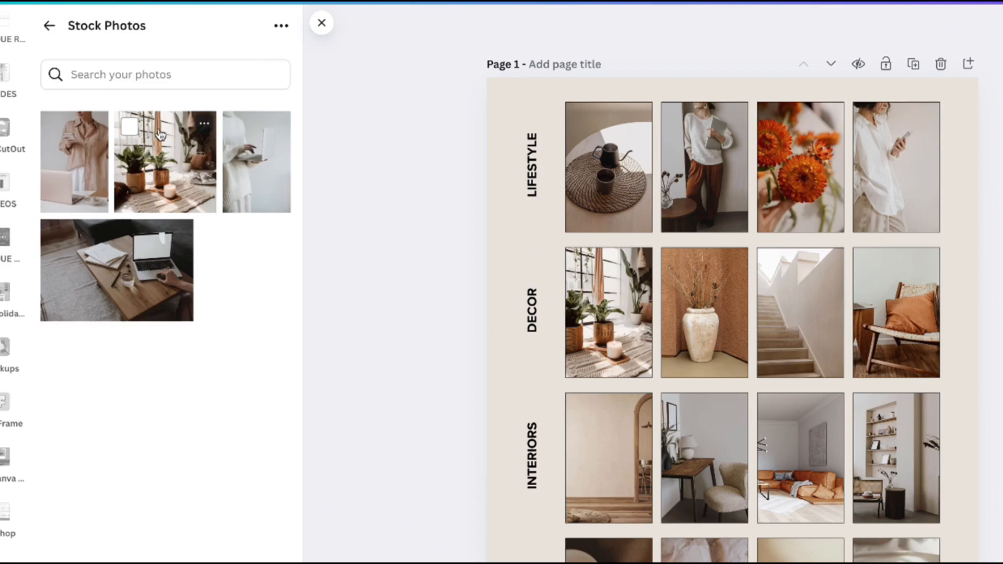
pyautogui.click(321, 22)
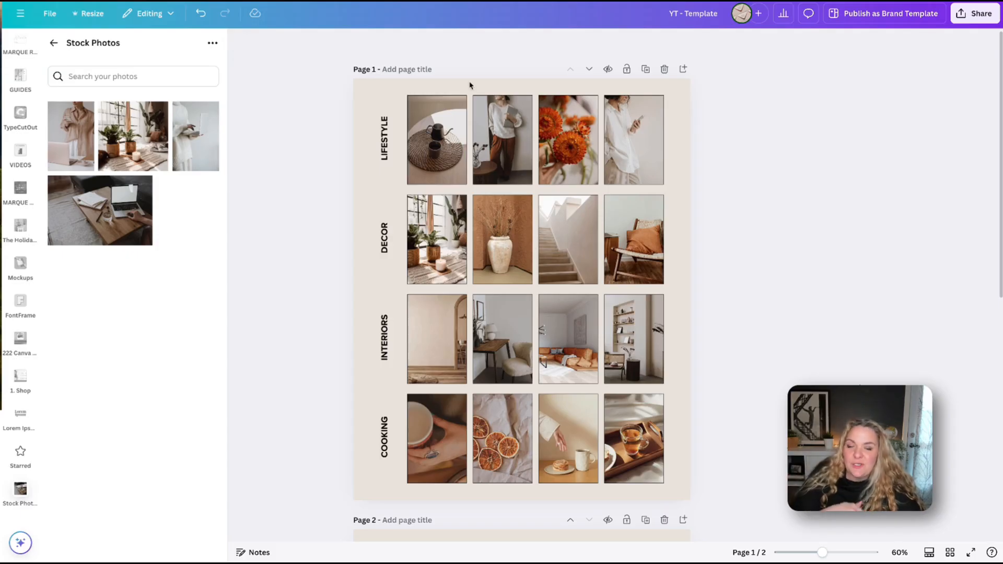